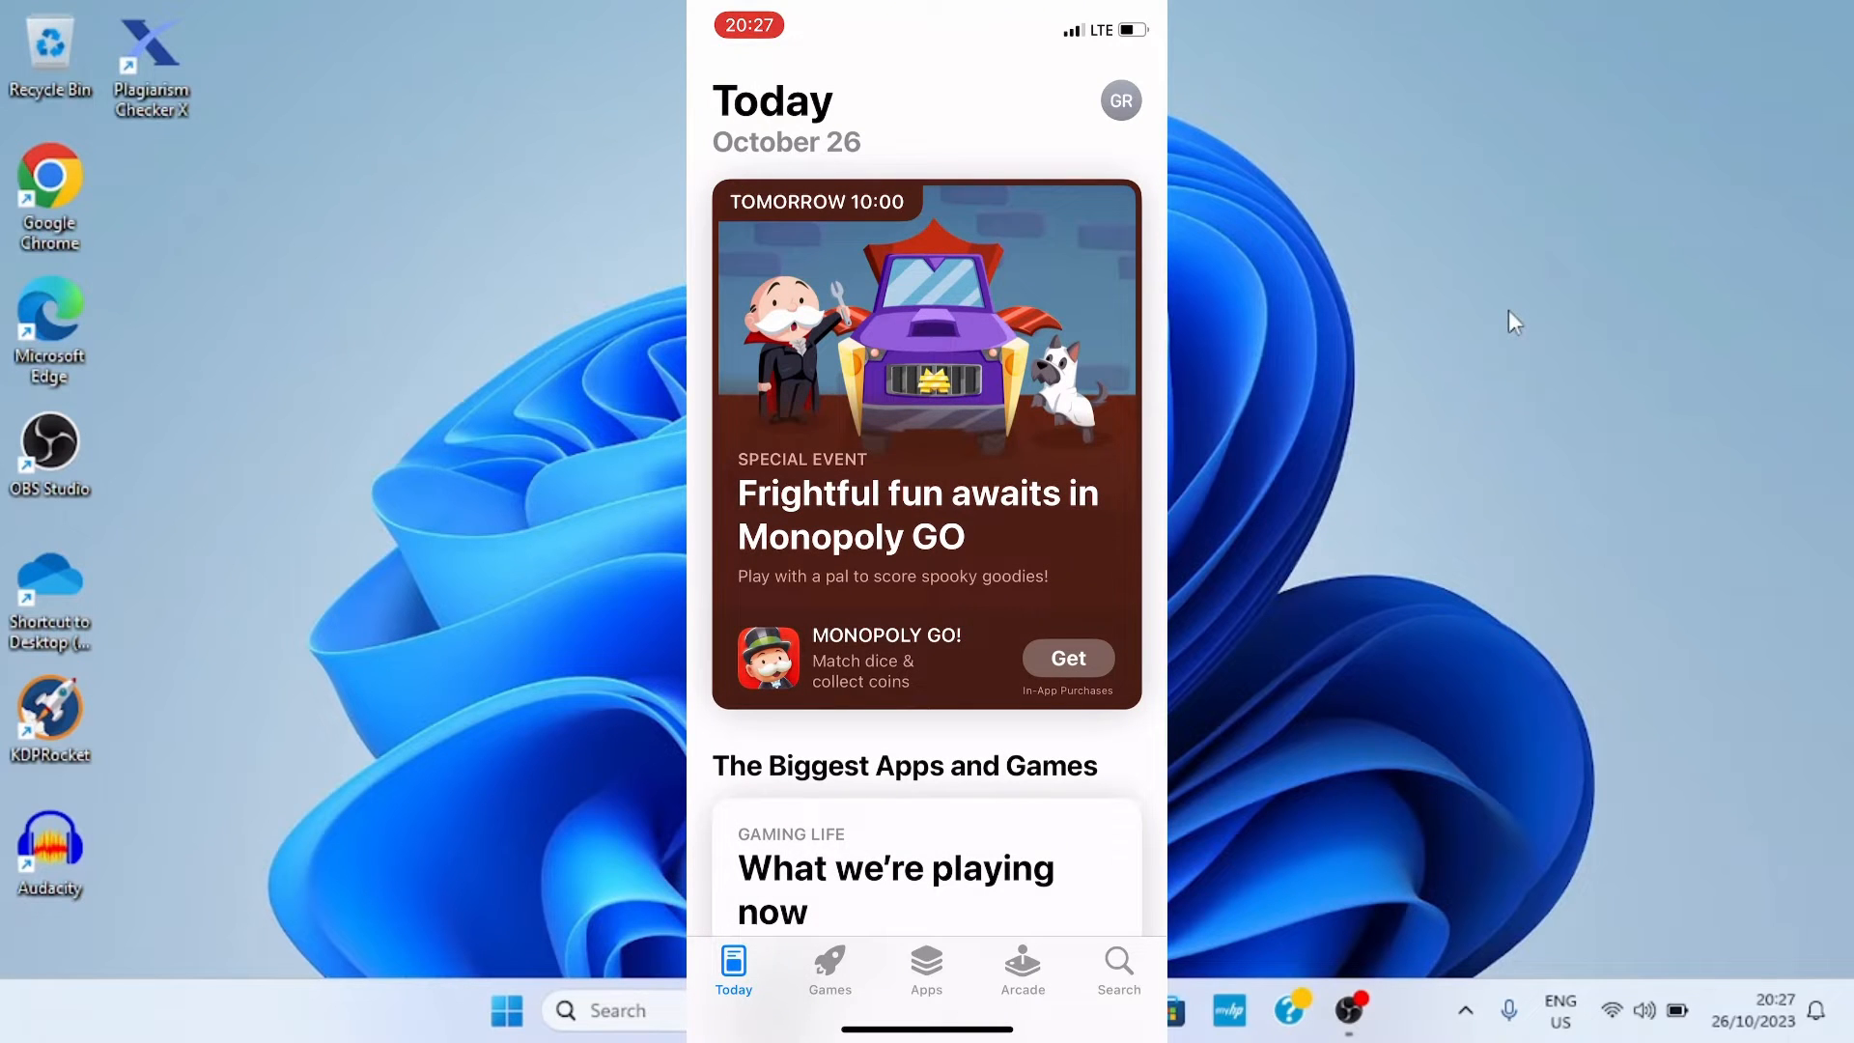
# Search the iOS App Store for "Wo" from the Search tab
pyautogui.click(1117, 964)
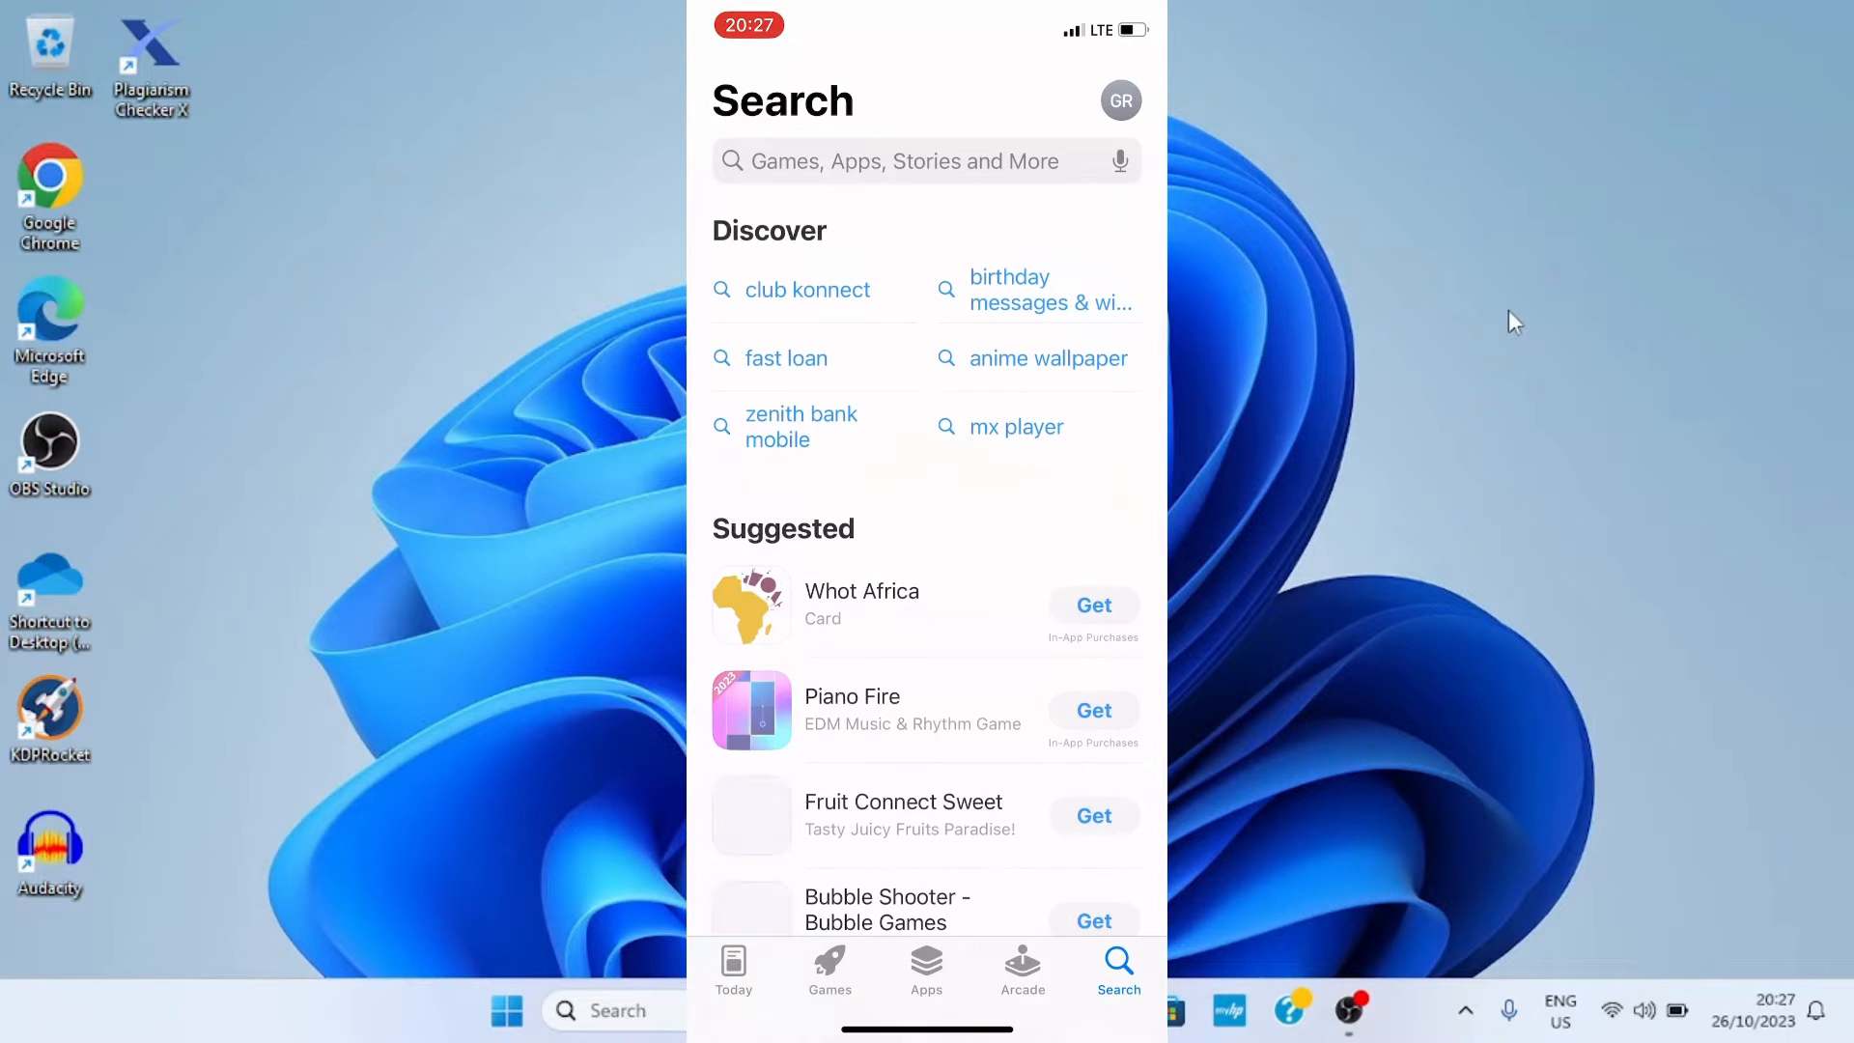
pyautogui.click(926, 161)
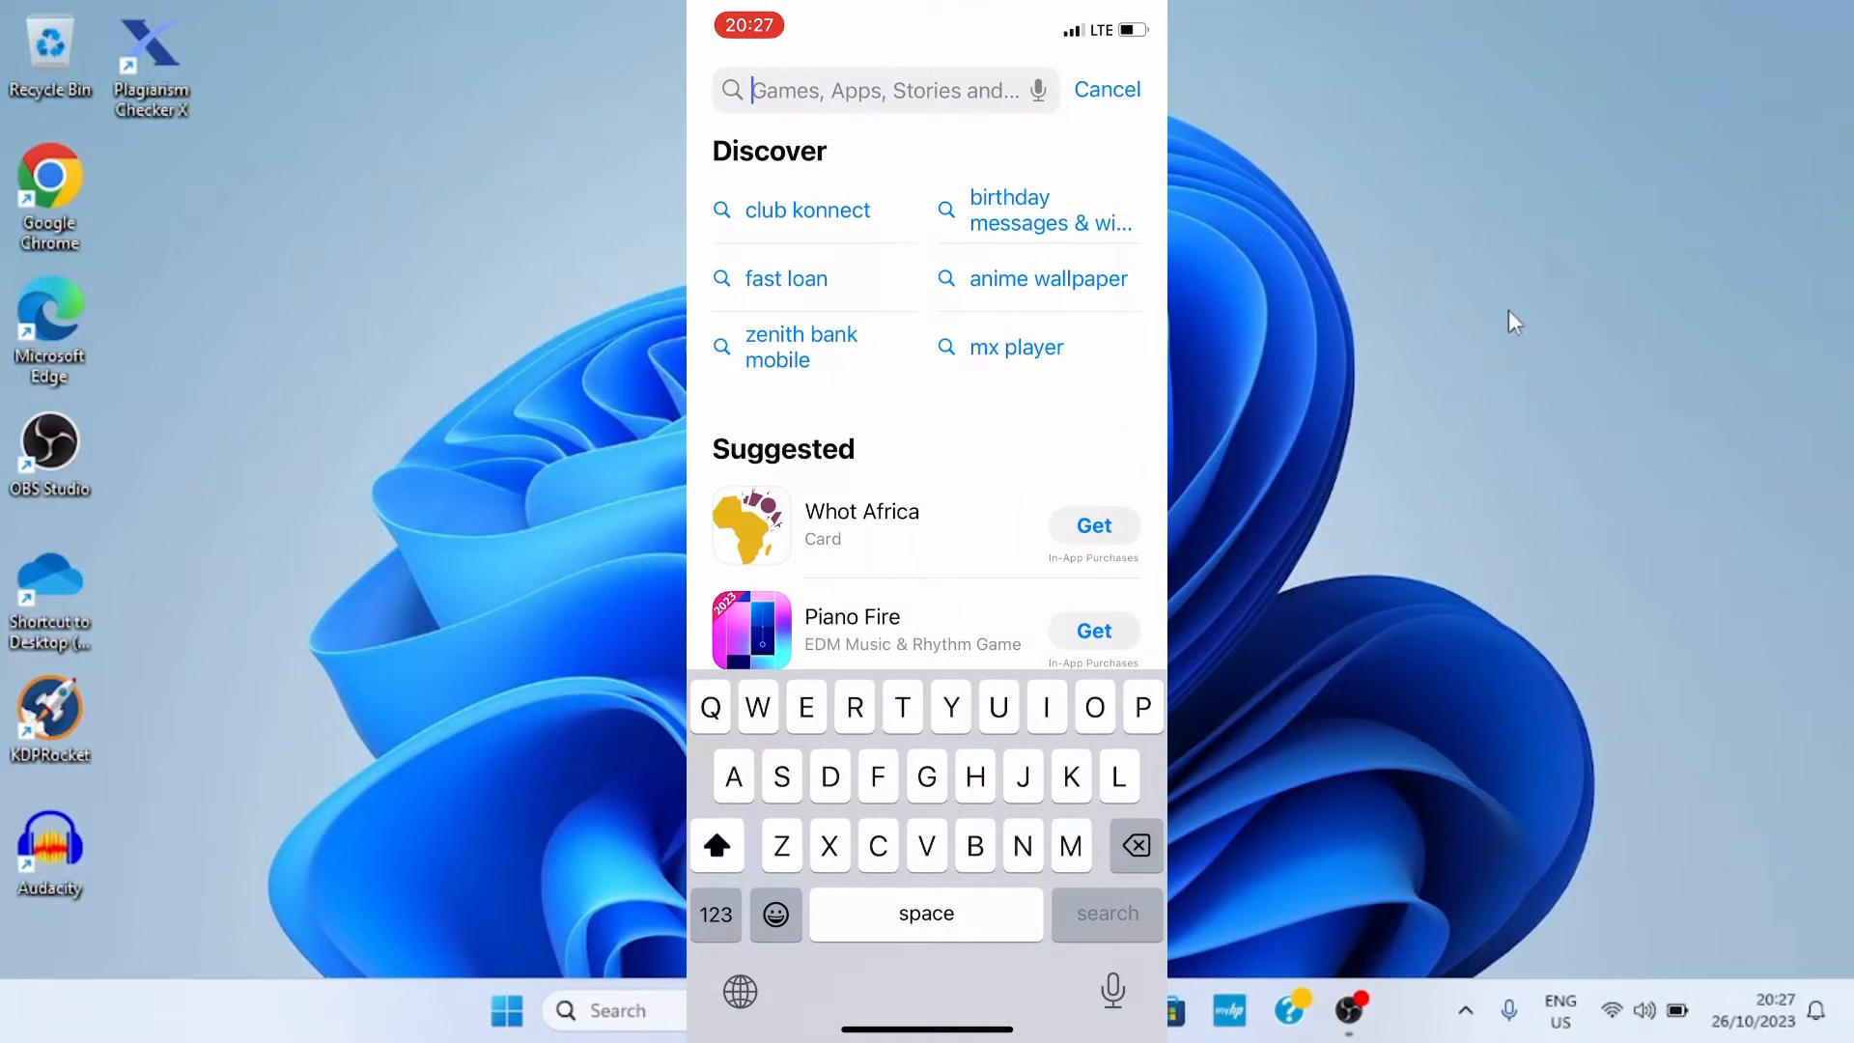
pyautogui.write('Wo')
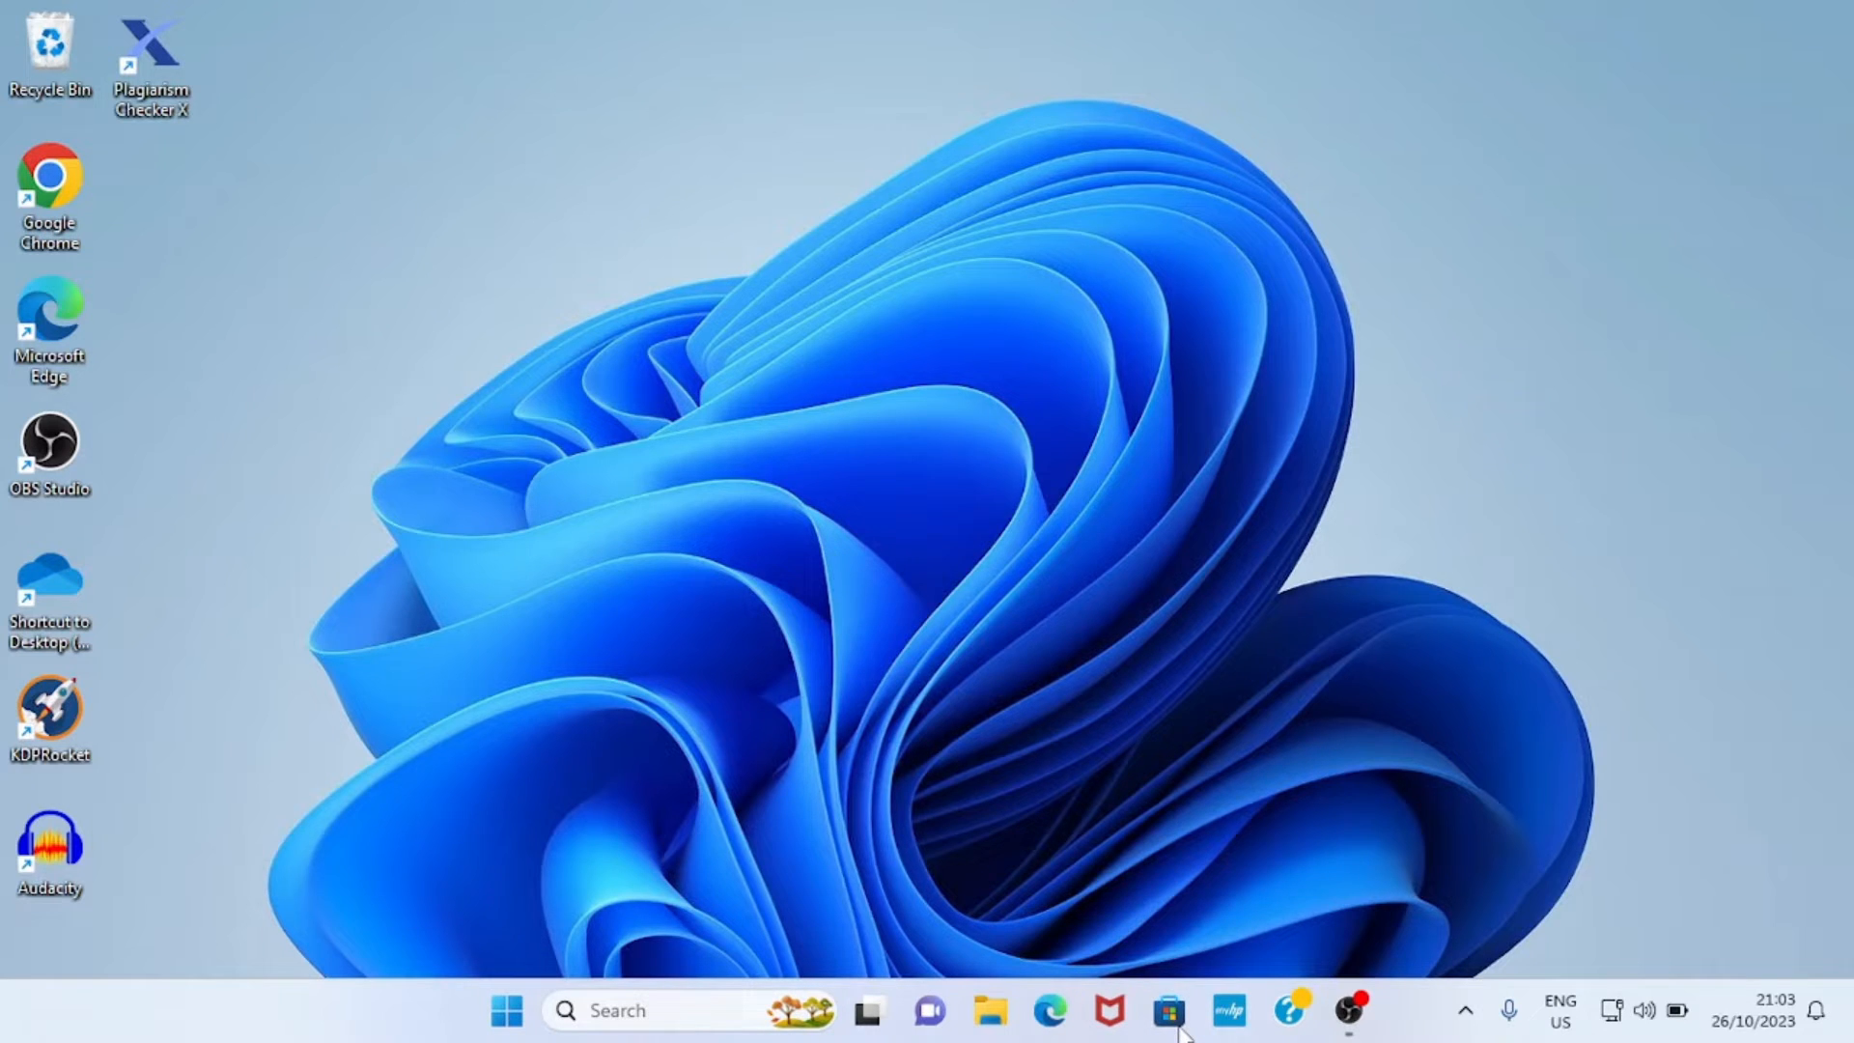
# Search Microsoft Store for 'itunes' and confirm iTunes shows as installed
pyautogui.click(1168, 1011)
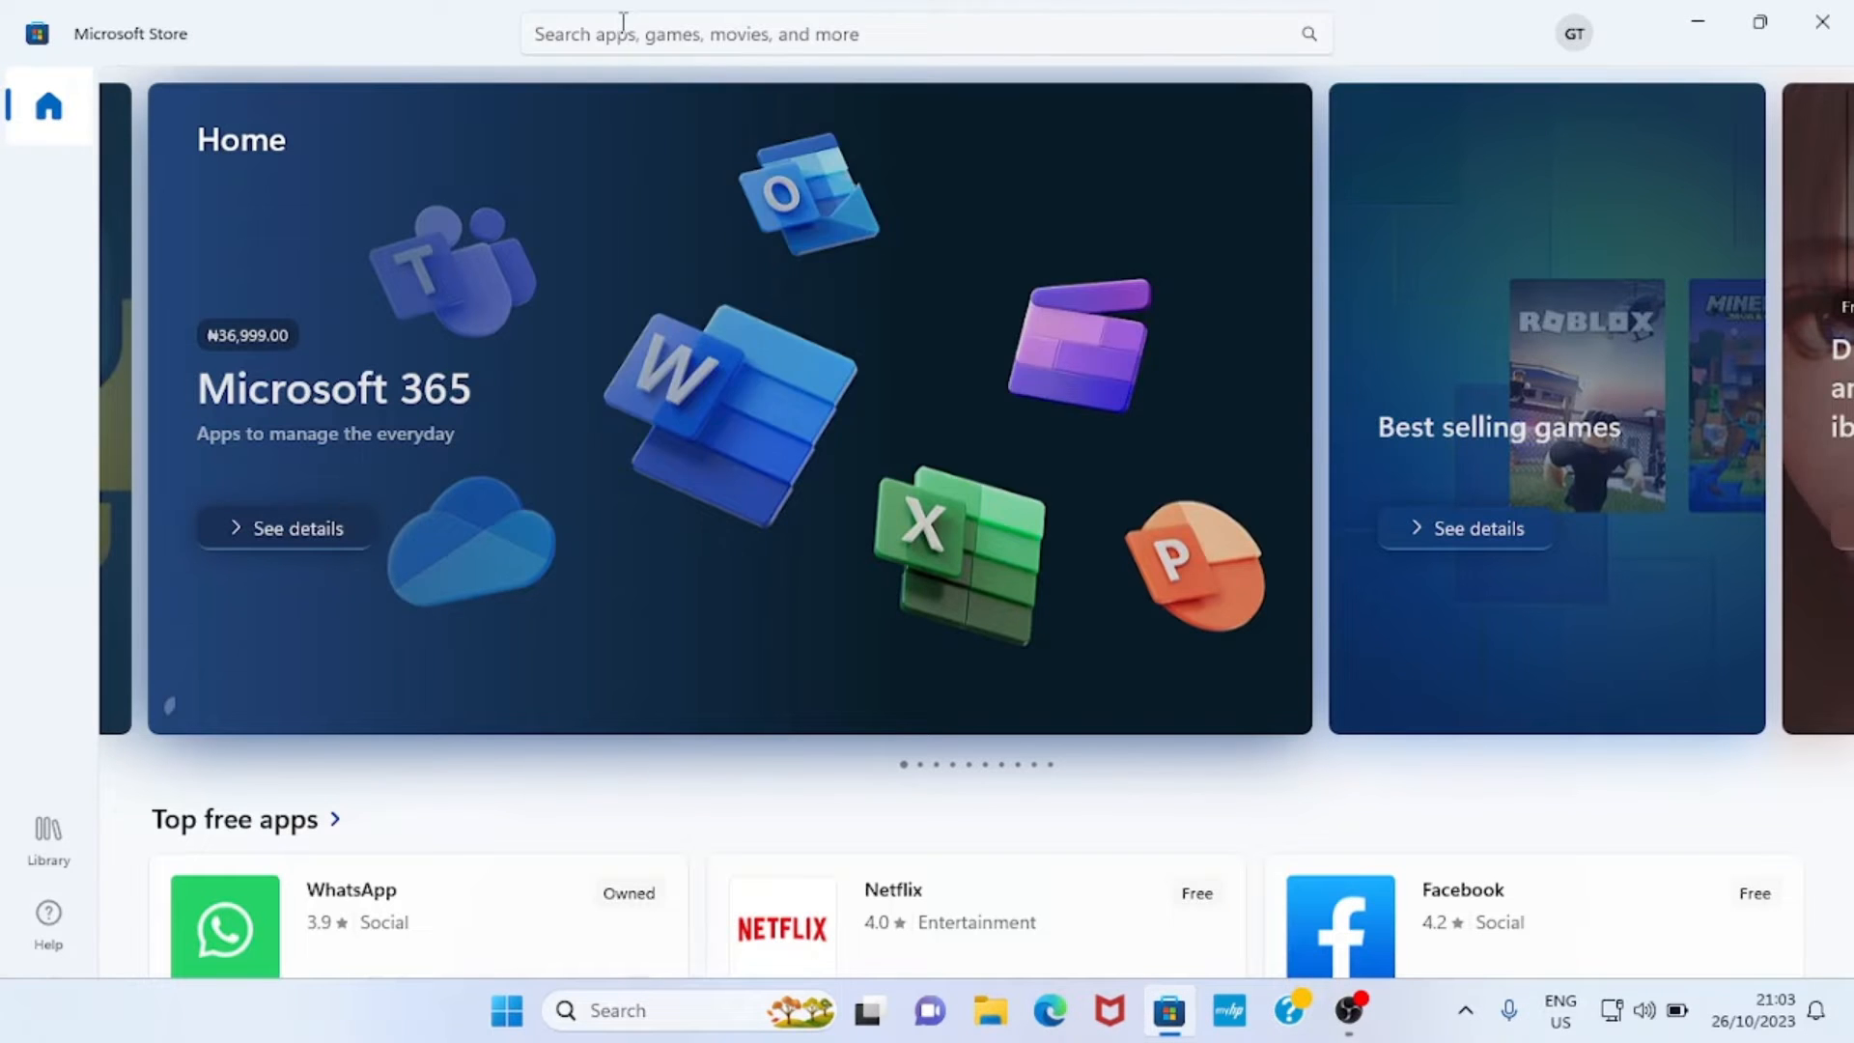
pyautogui.click(922, 33)
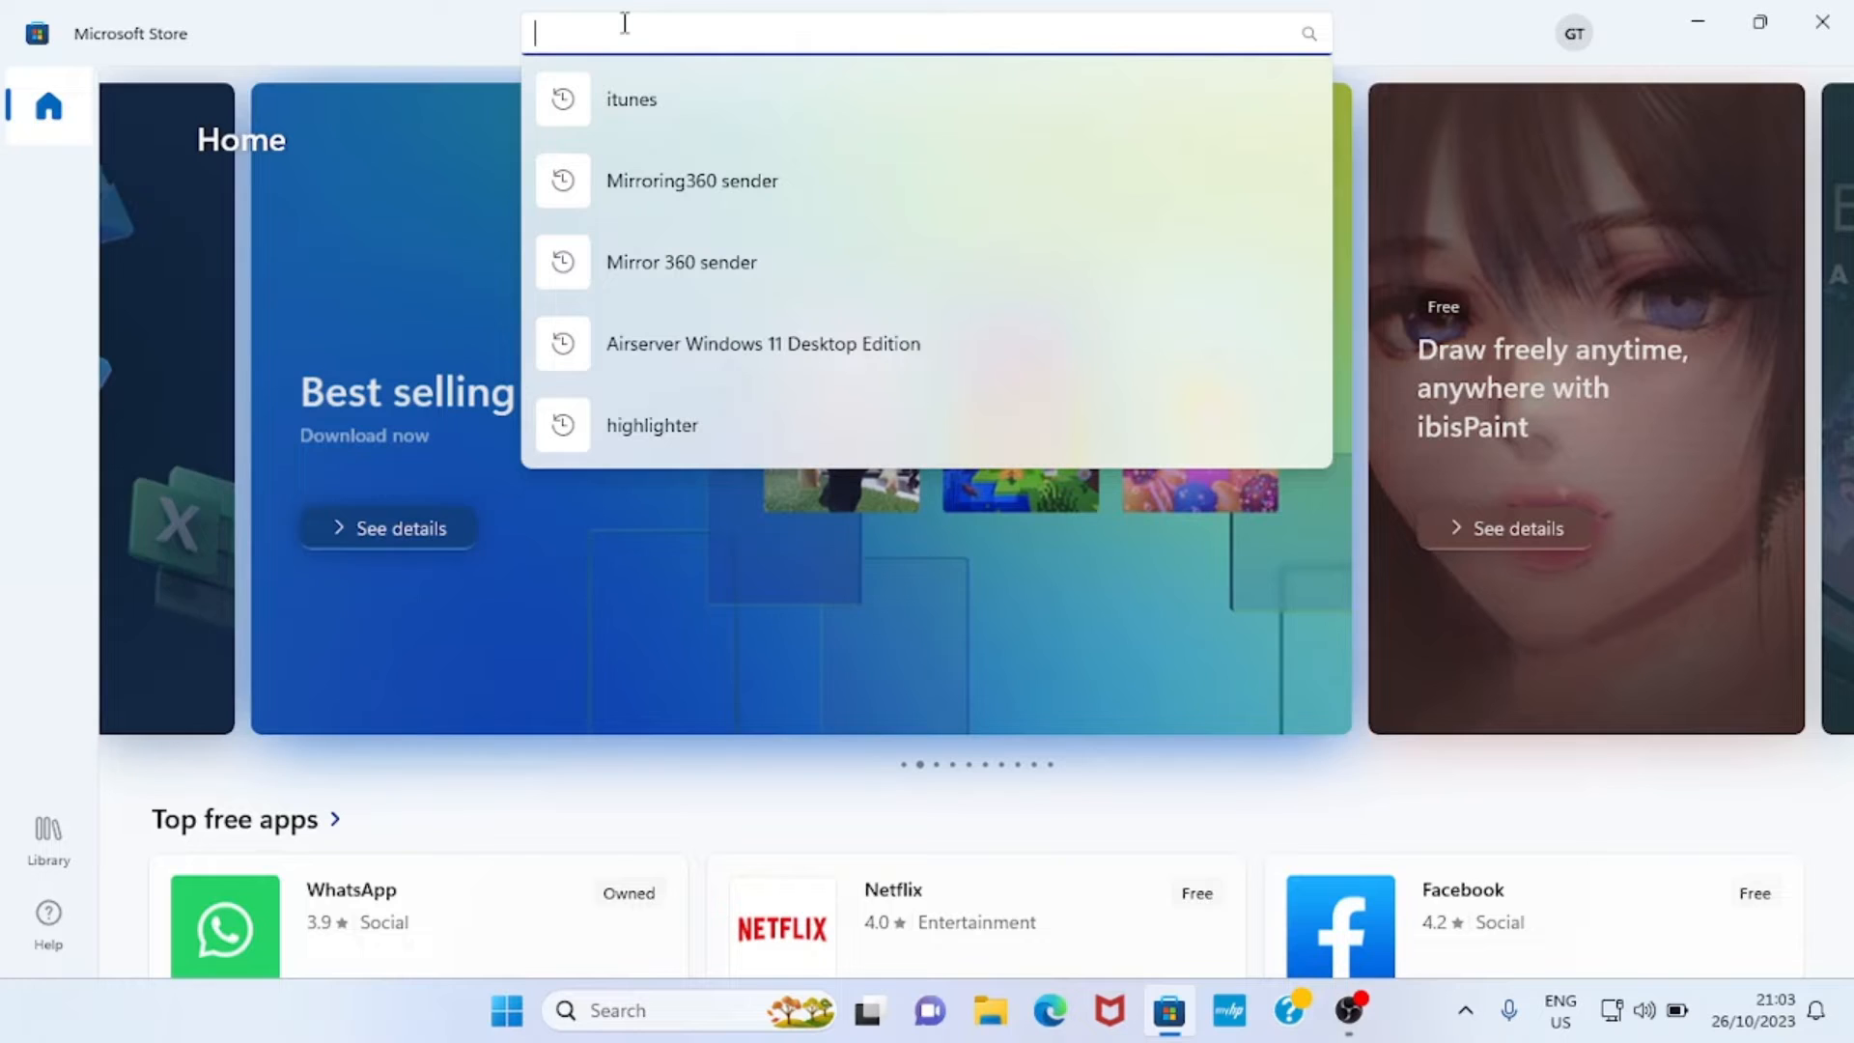
pyautogui.write('it')
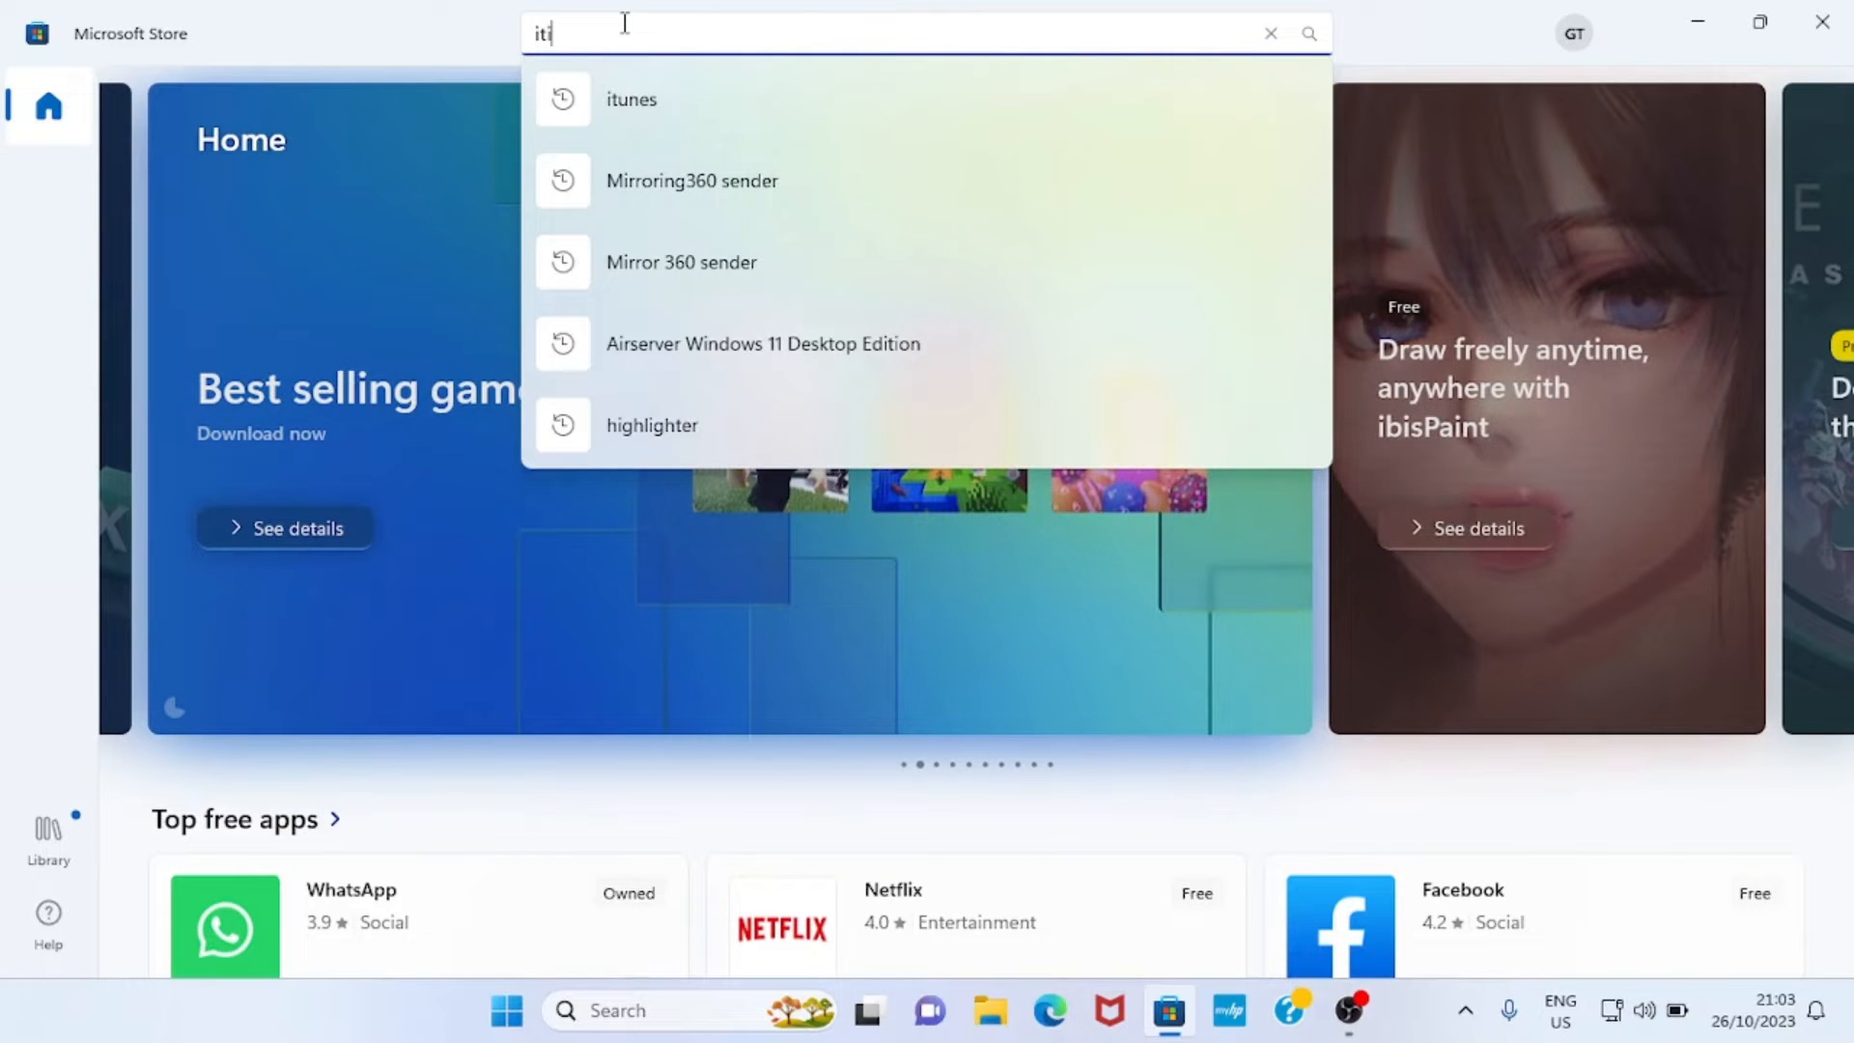
pyautogui.click(631, 100)
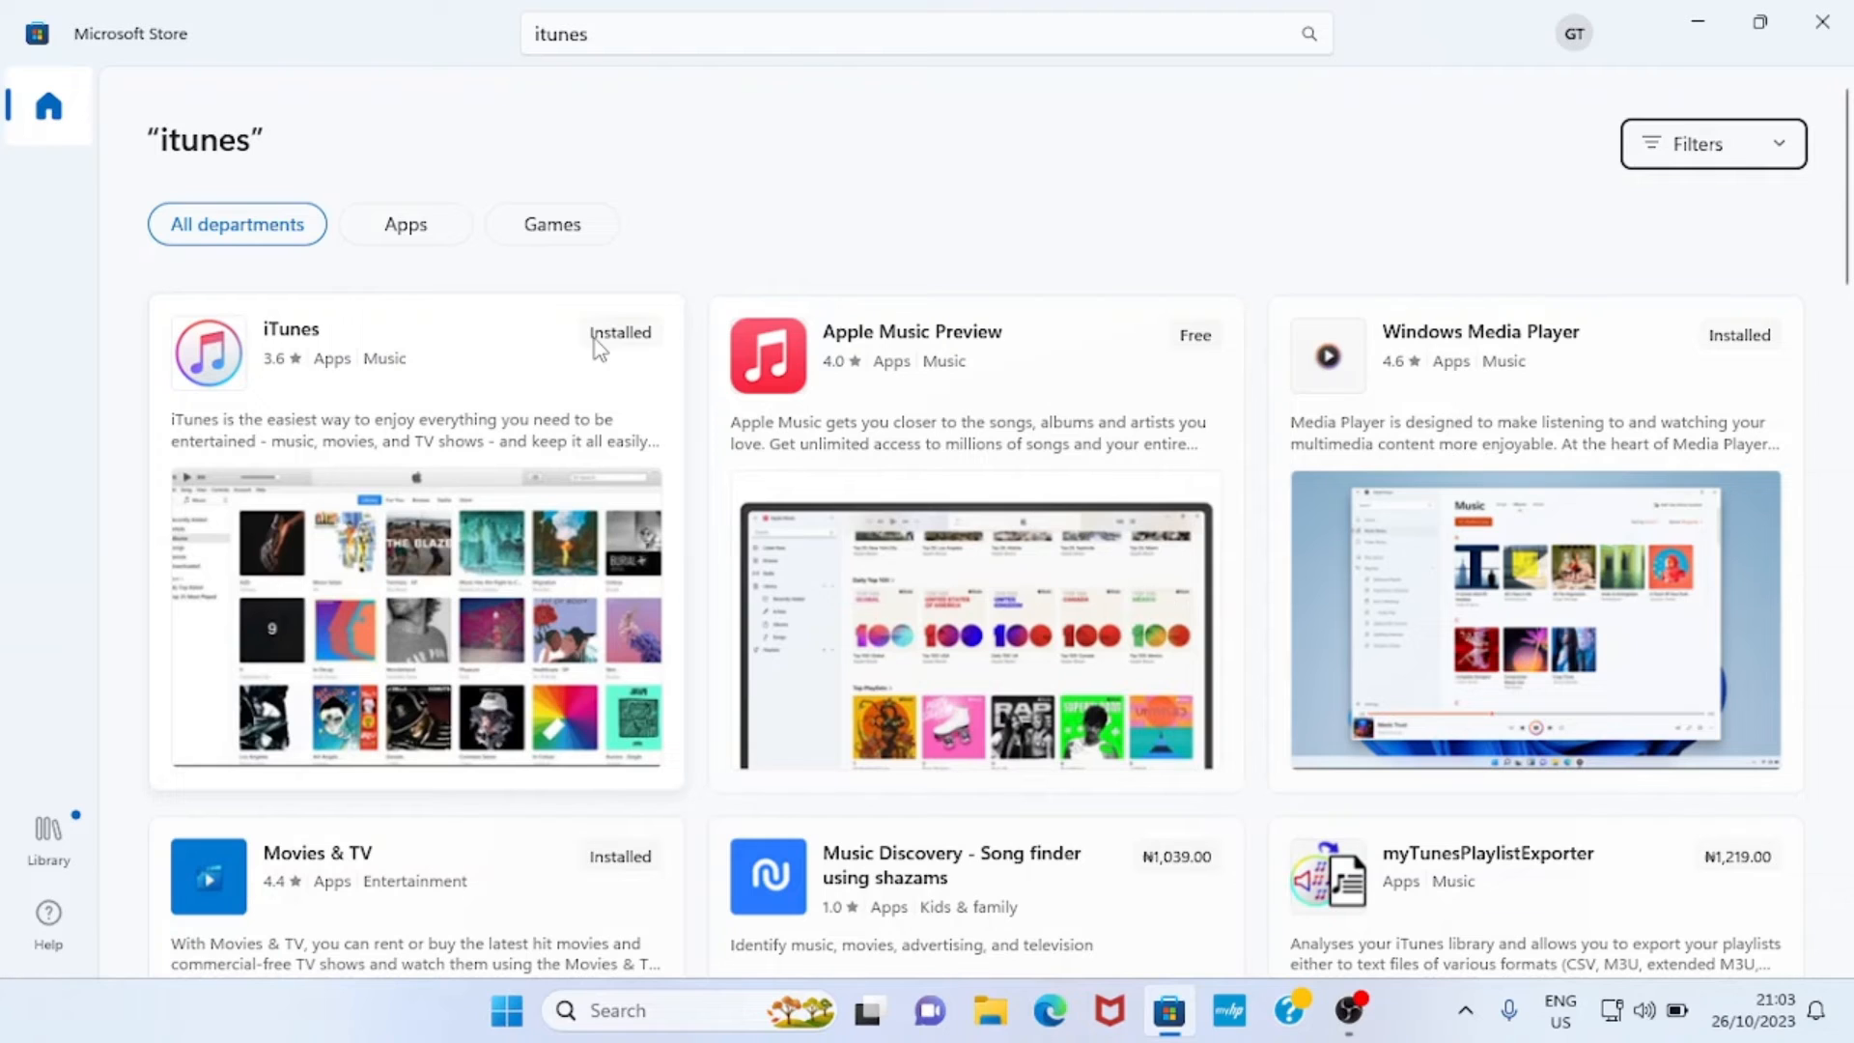
pyautogui.moveTo(541, 348)
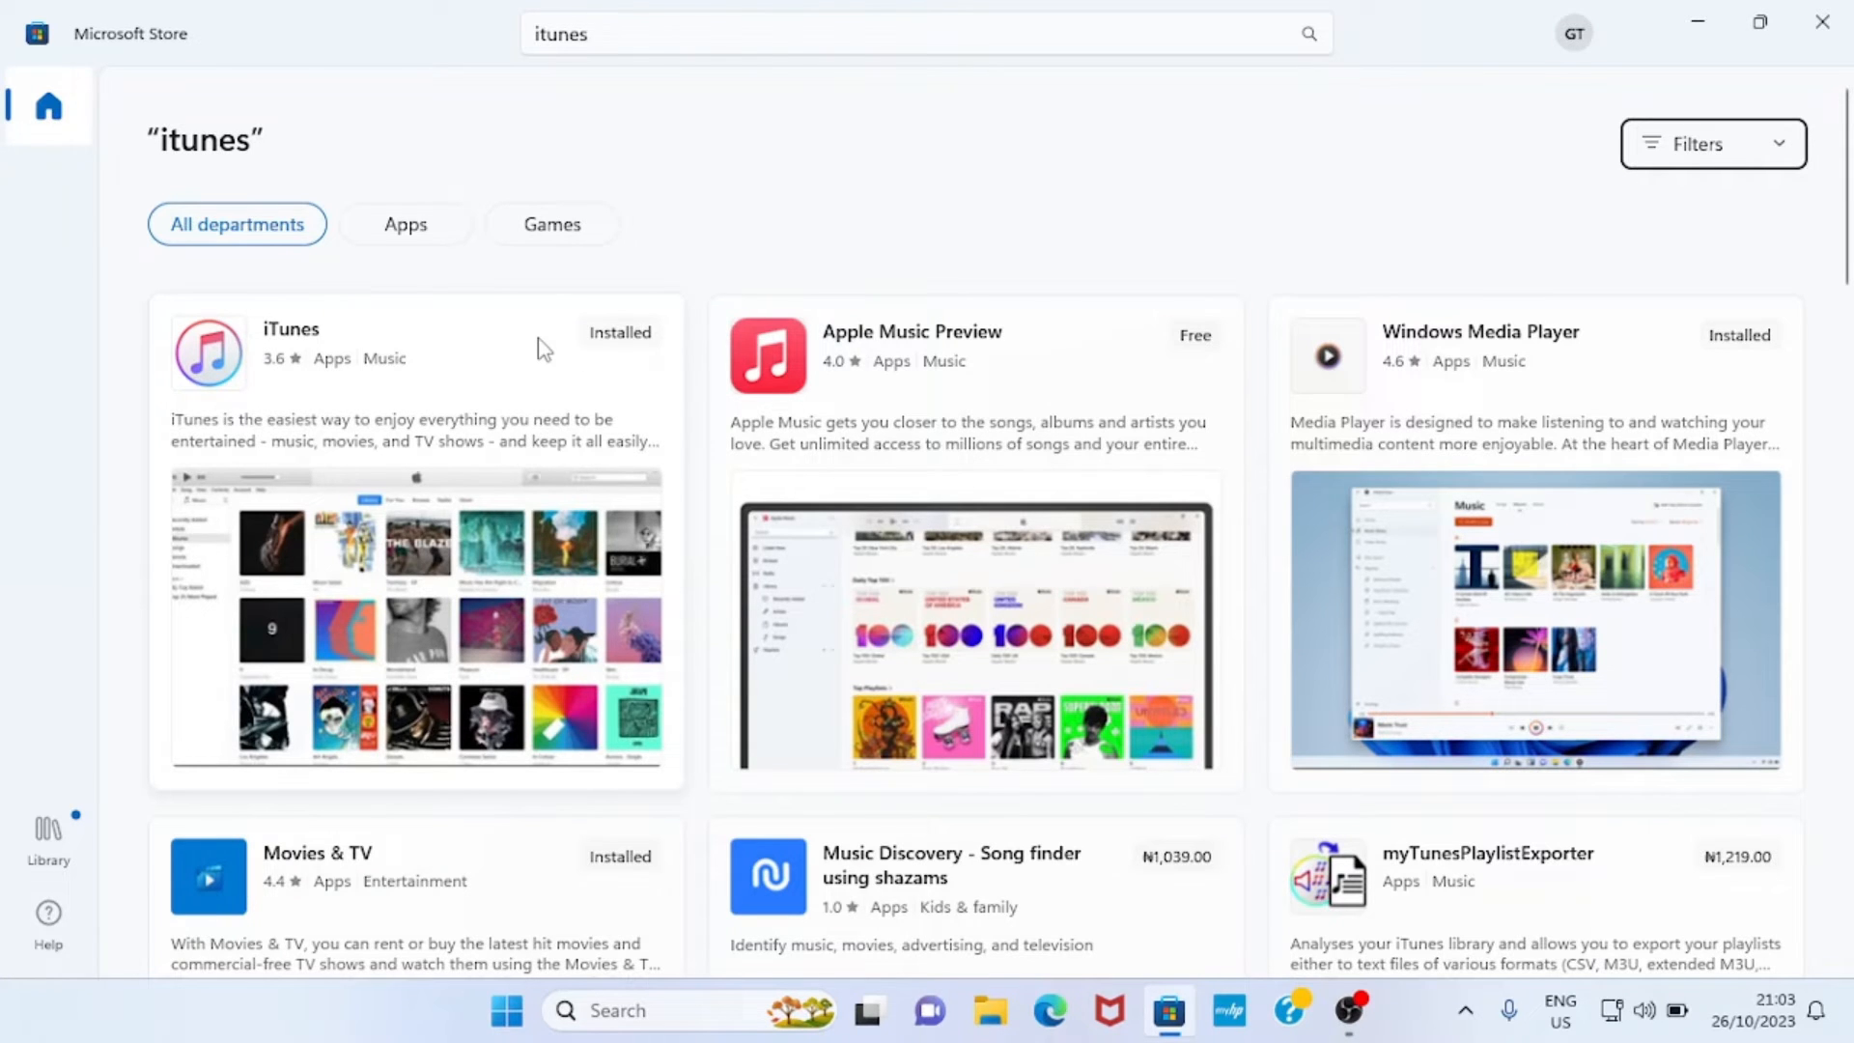
pyautogui.click(414, 349)
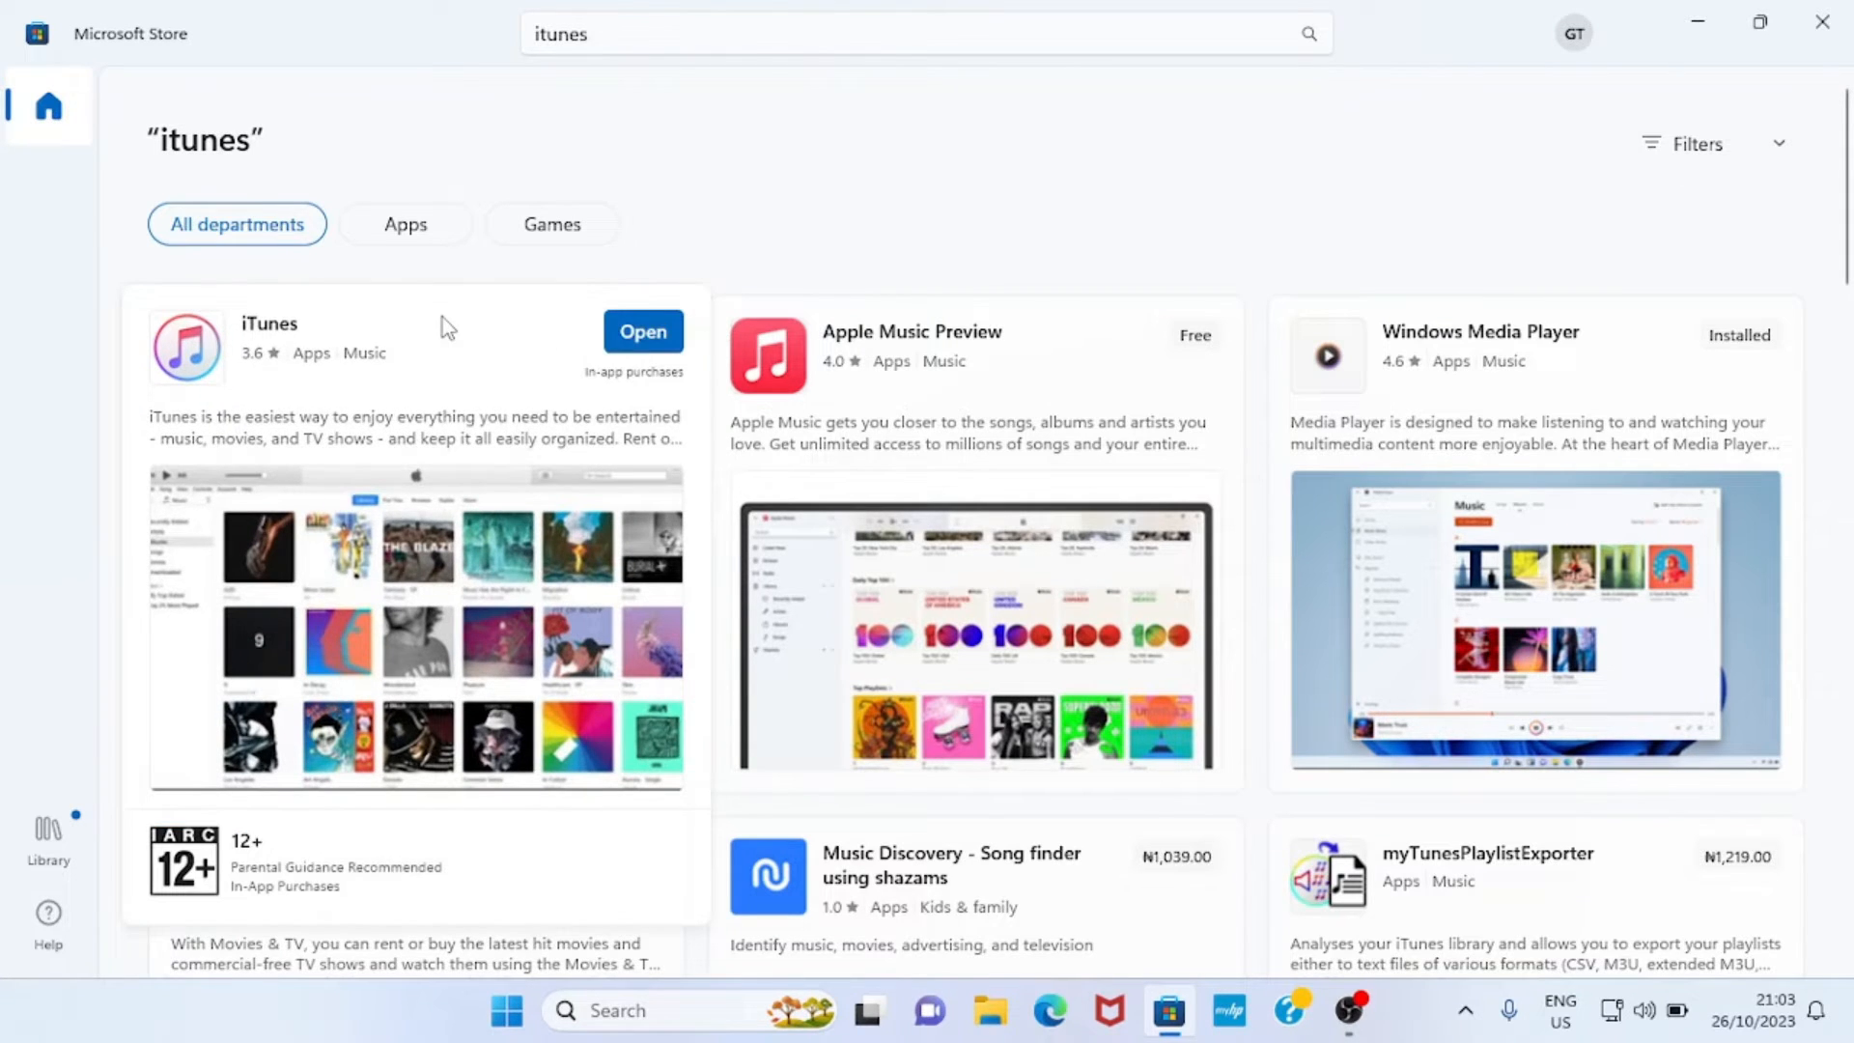
pyautogui.moveTo(643, 332)
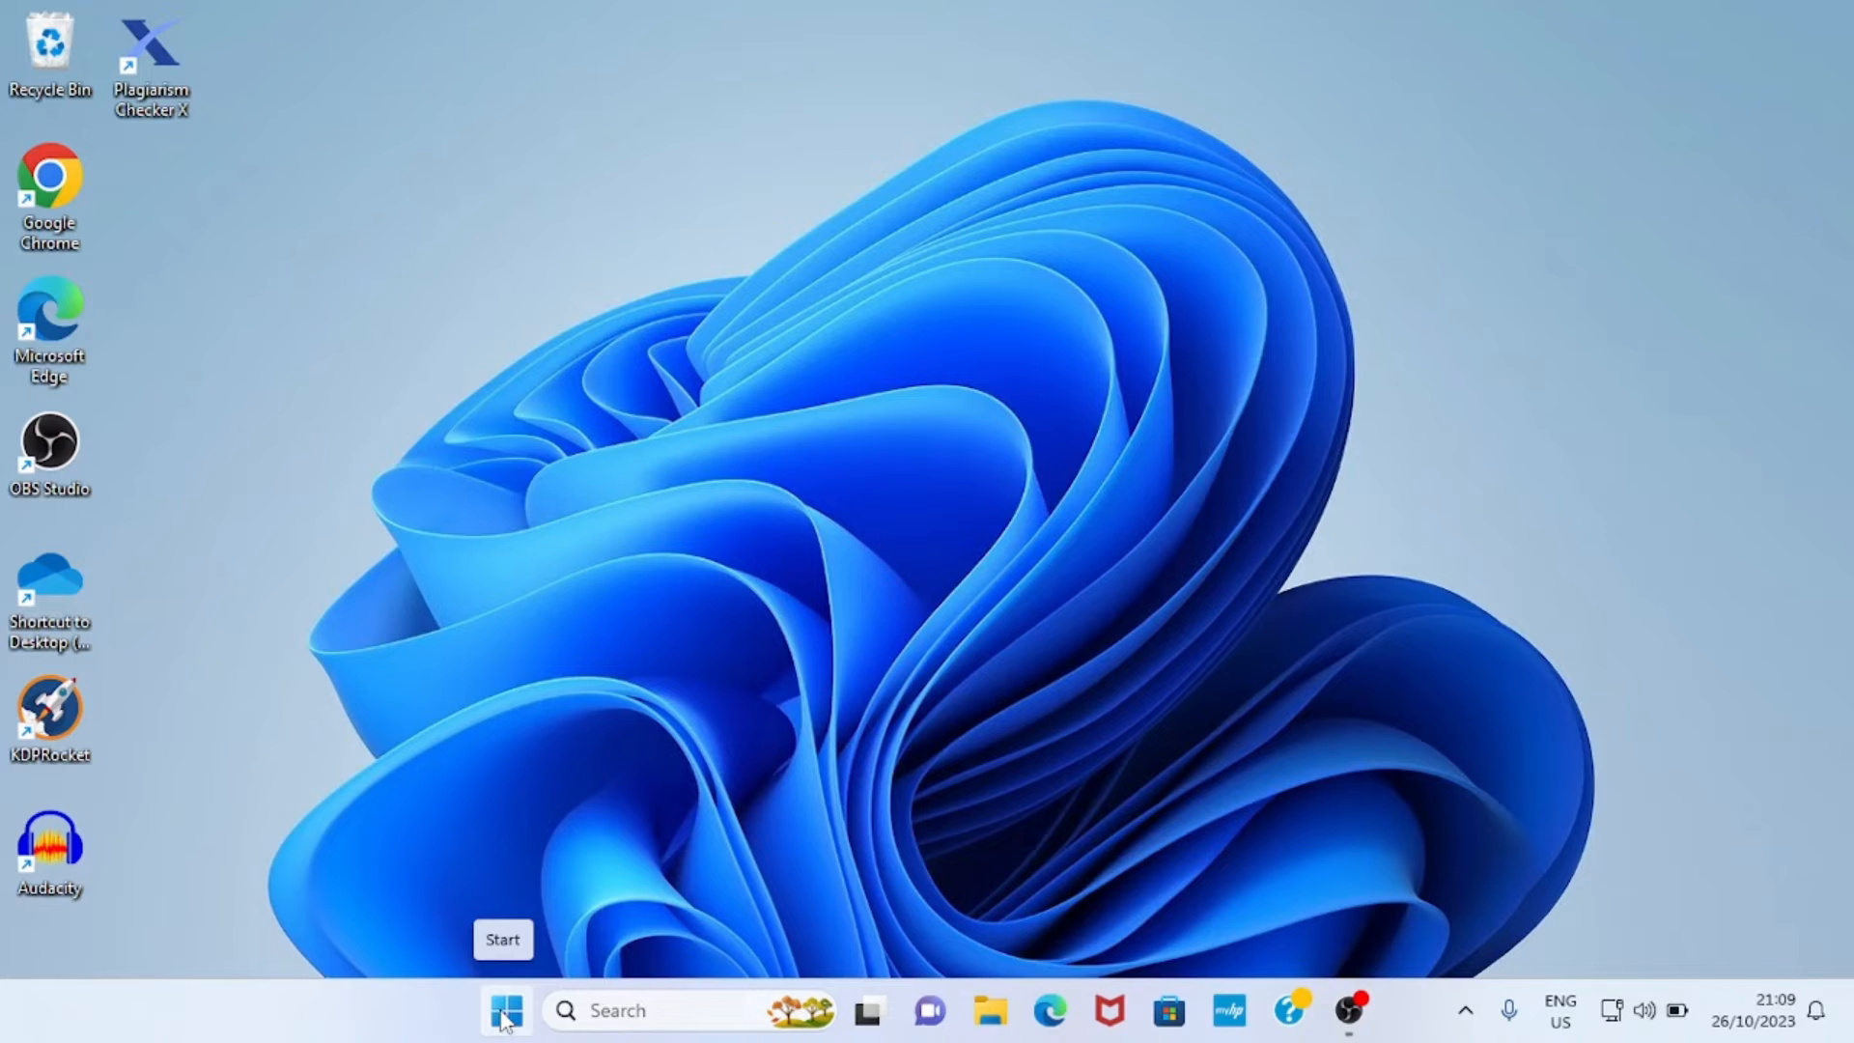
# Launch iTunes by searching 'itunes' from the Start menu
pyautogui.click(505, 1011)
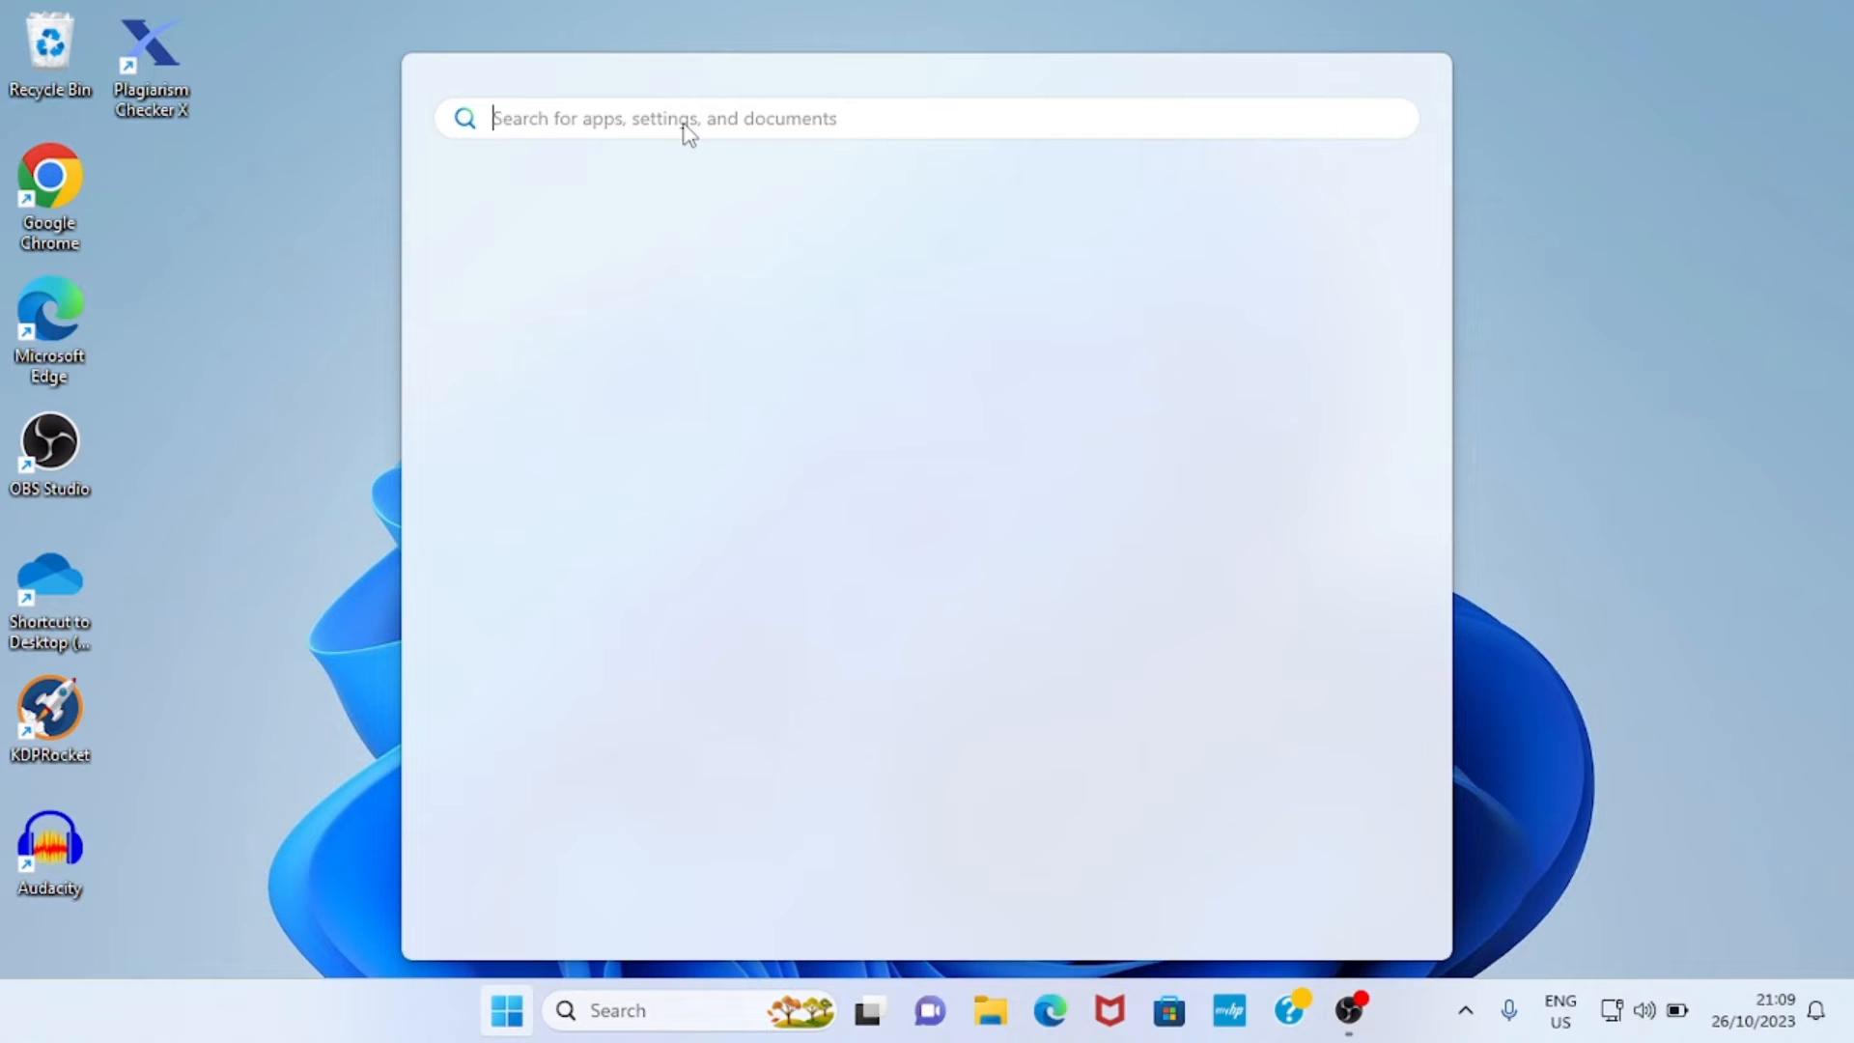
pyautogui.write('itunes')
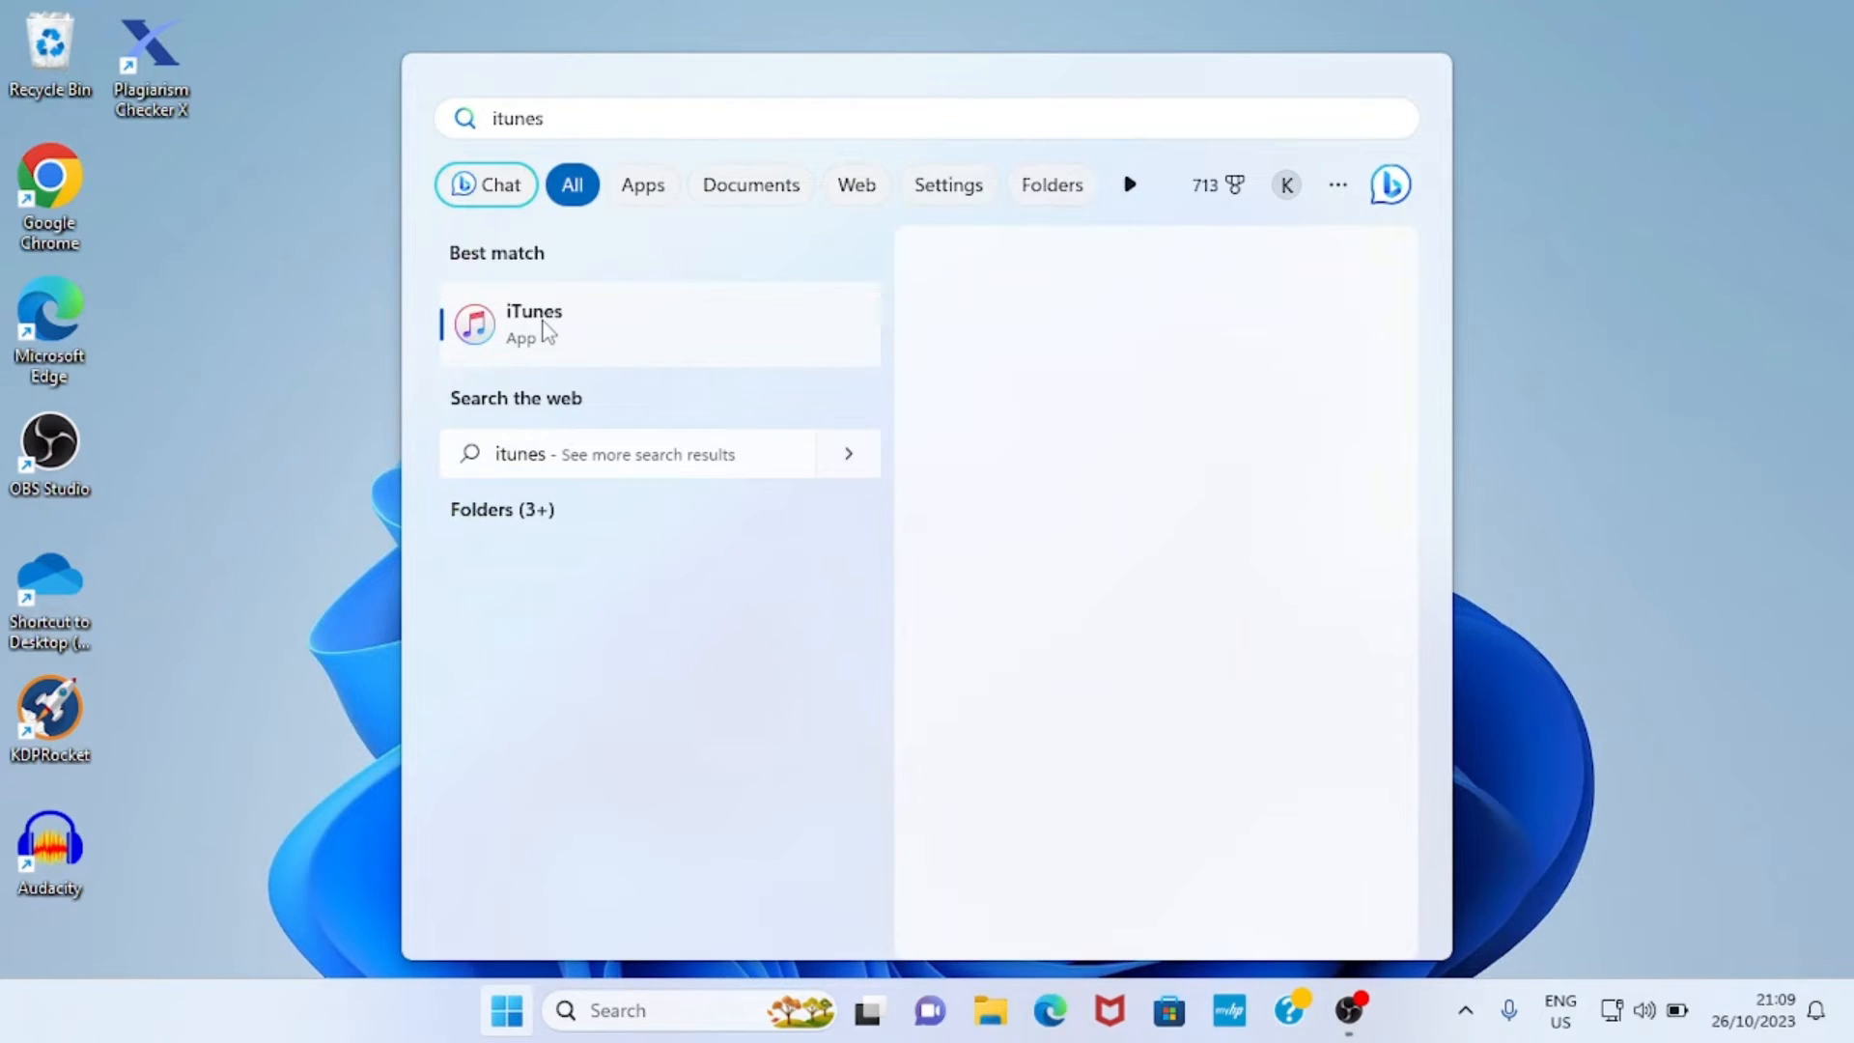
pyautogui.click(533, 322)
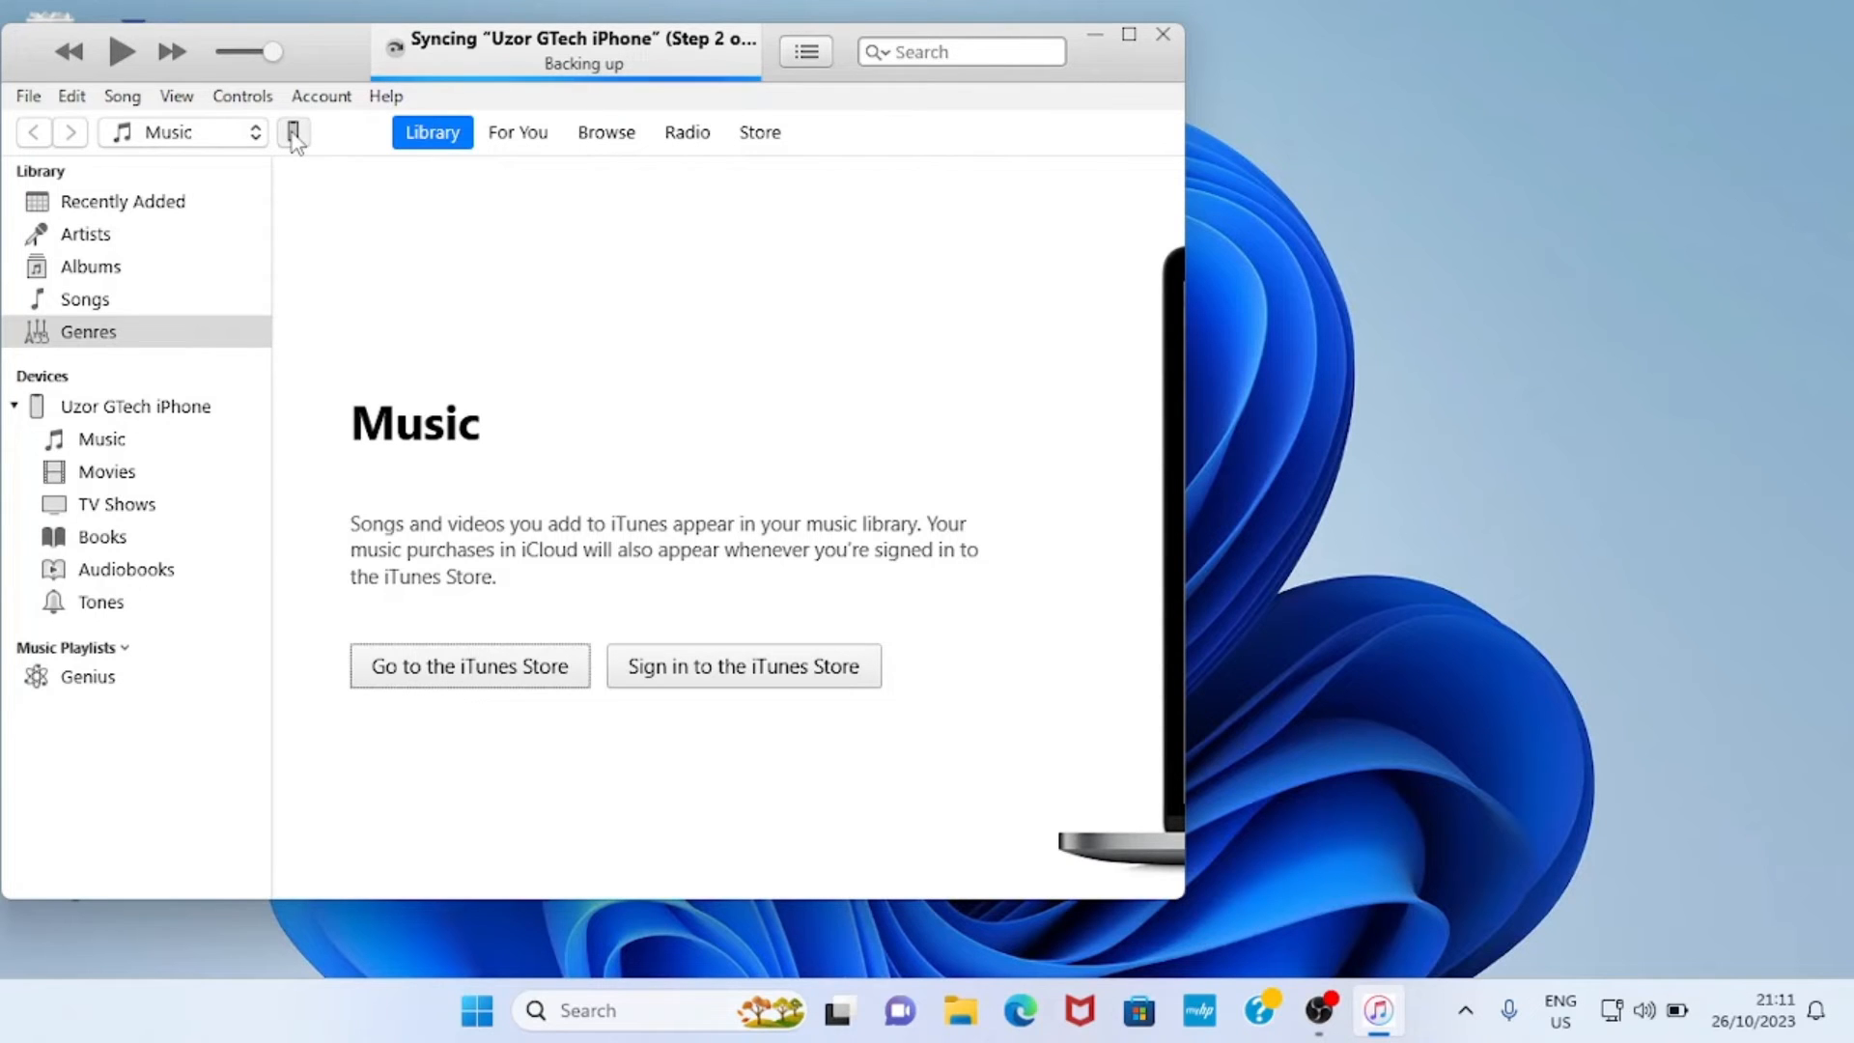
# Open the iPhone's File Sharing page and select the Word app
pyautogui.click(294, 132)
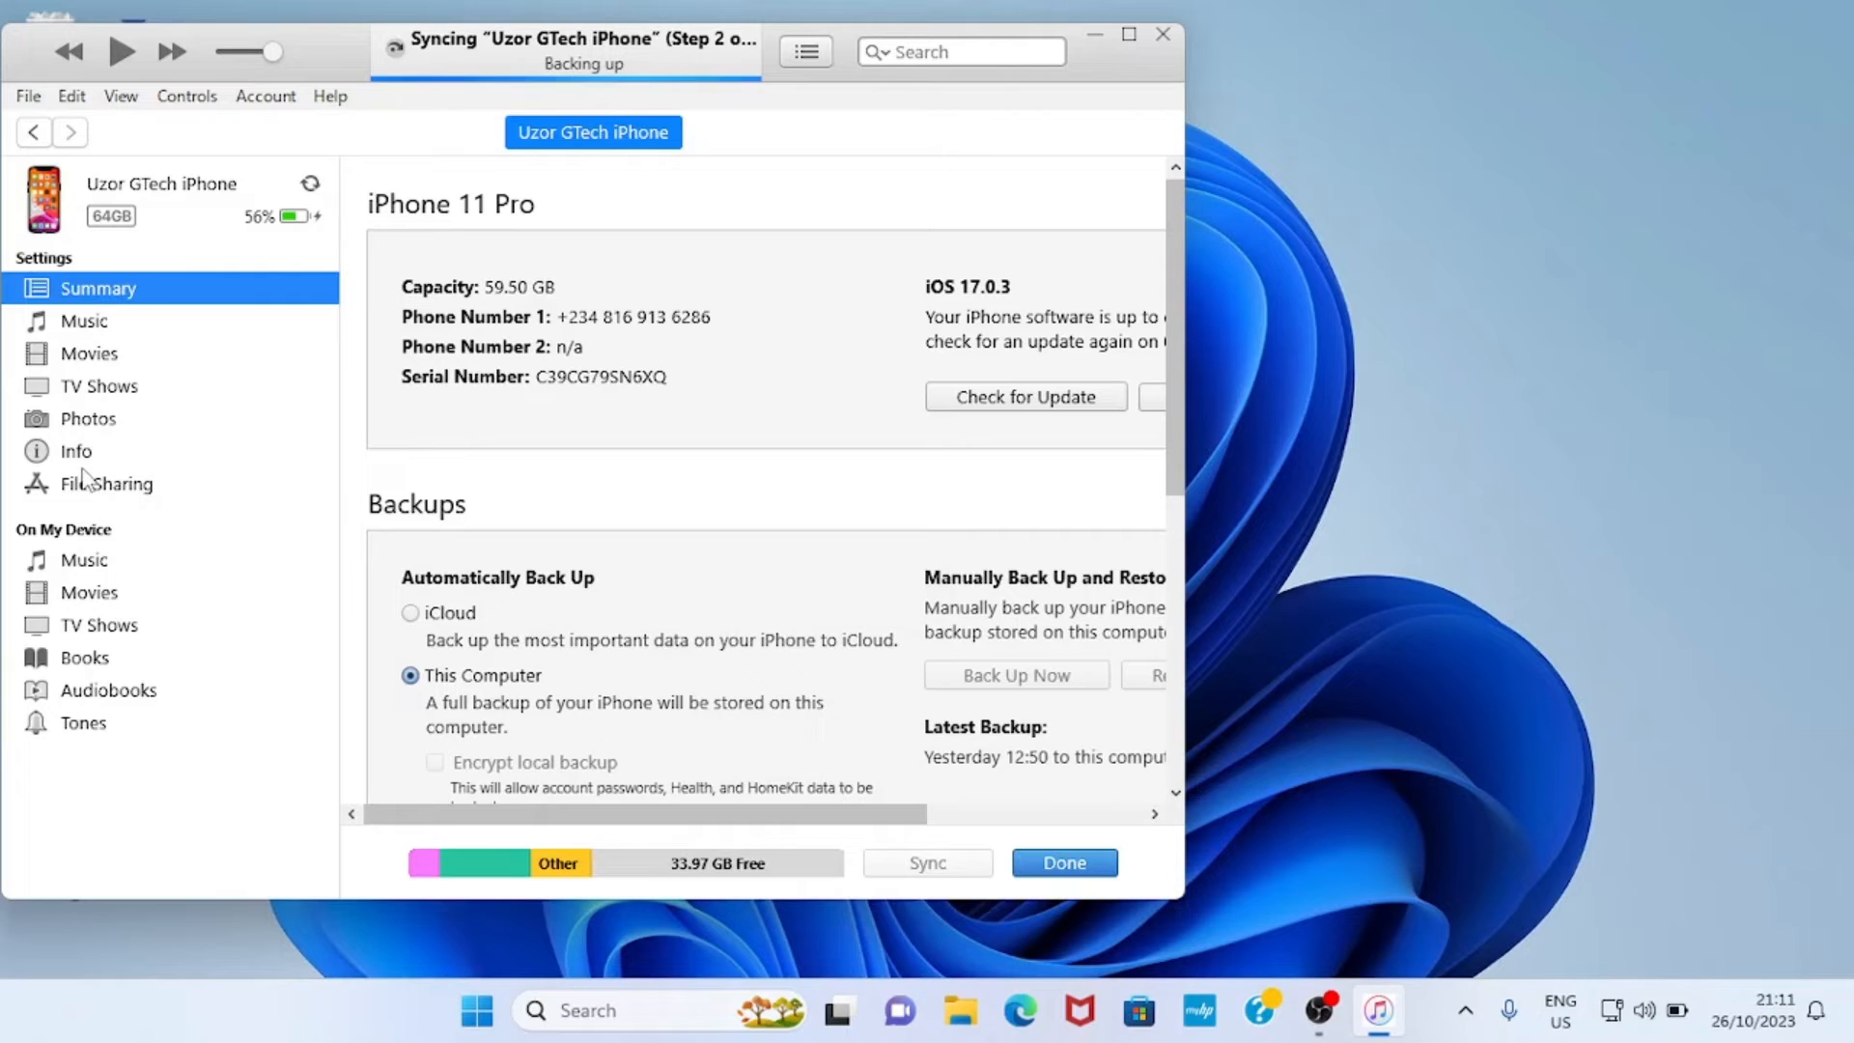
pyautogui.click(105, 484)
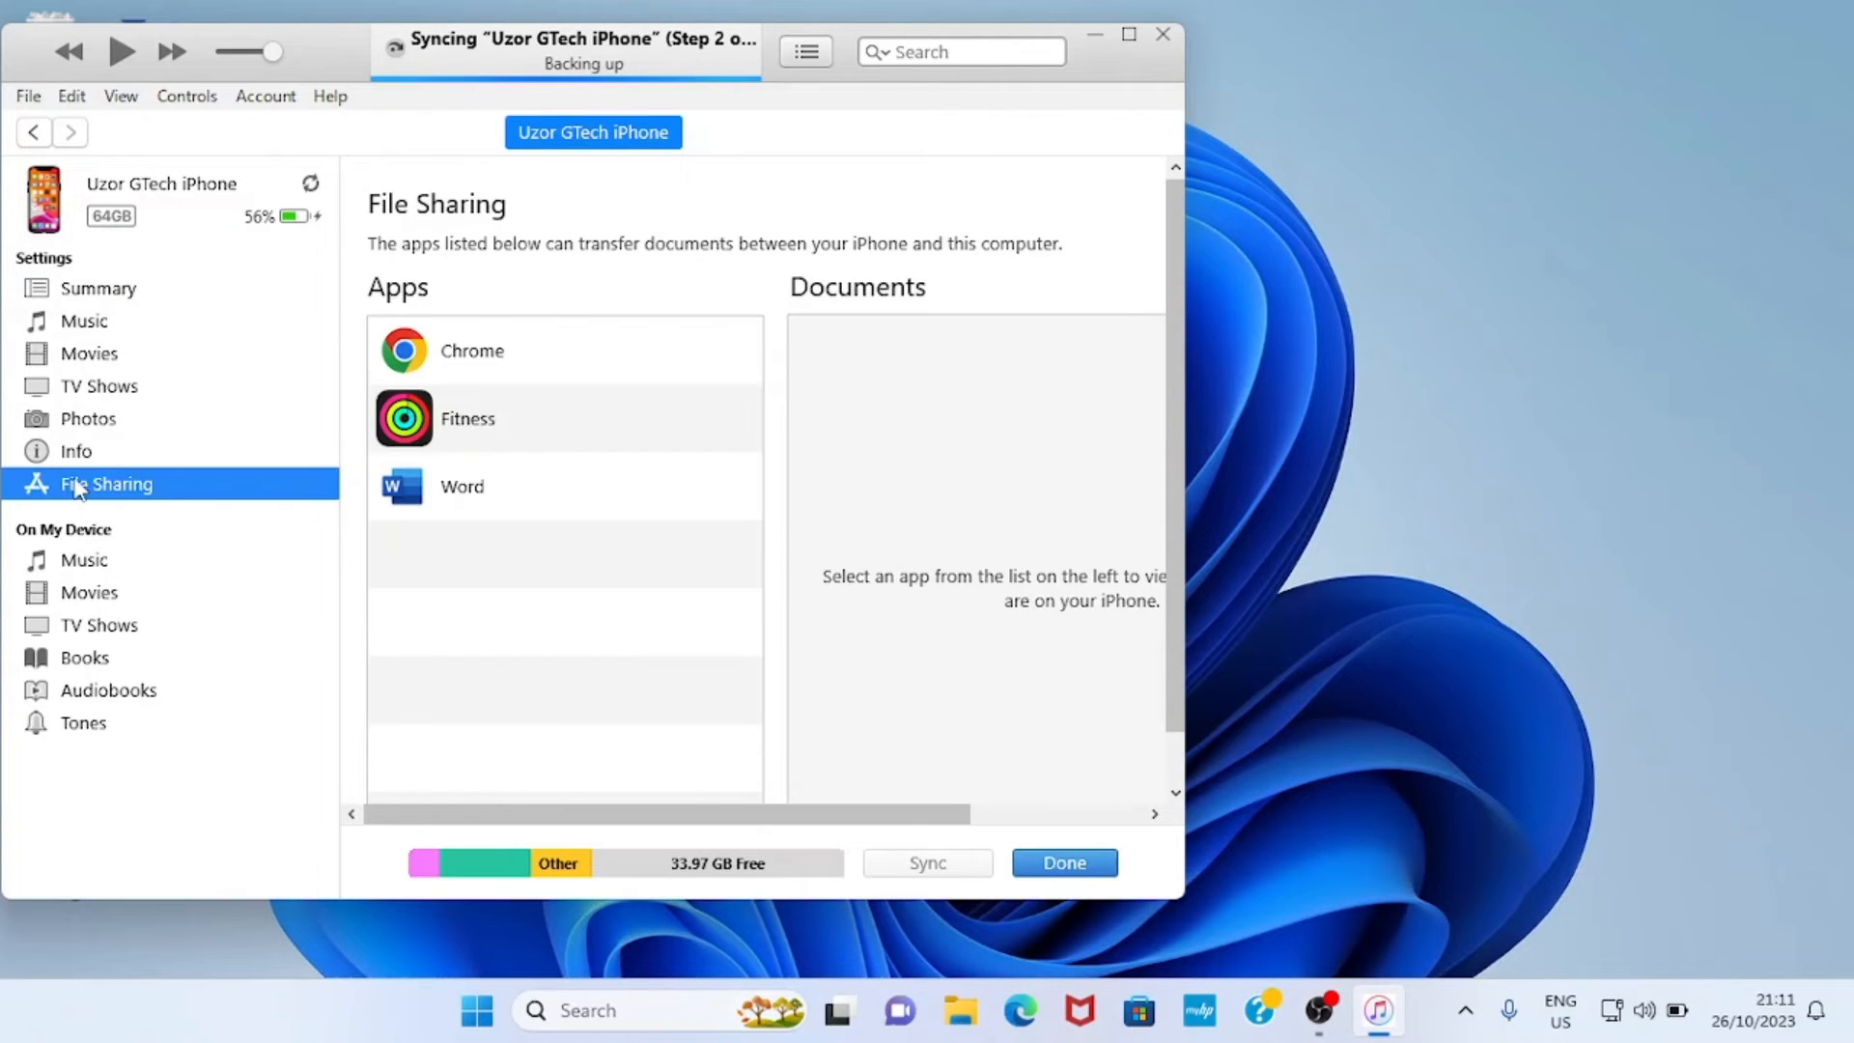
pyautogui.moveTo(669, 410)
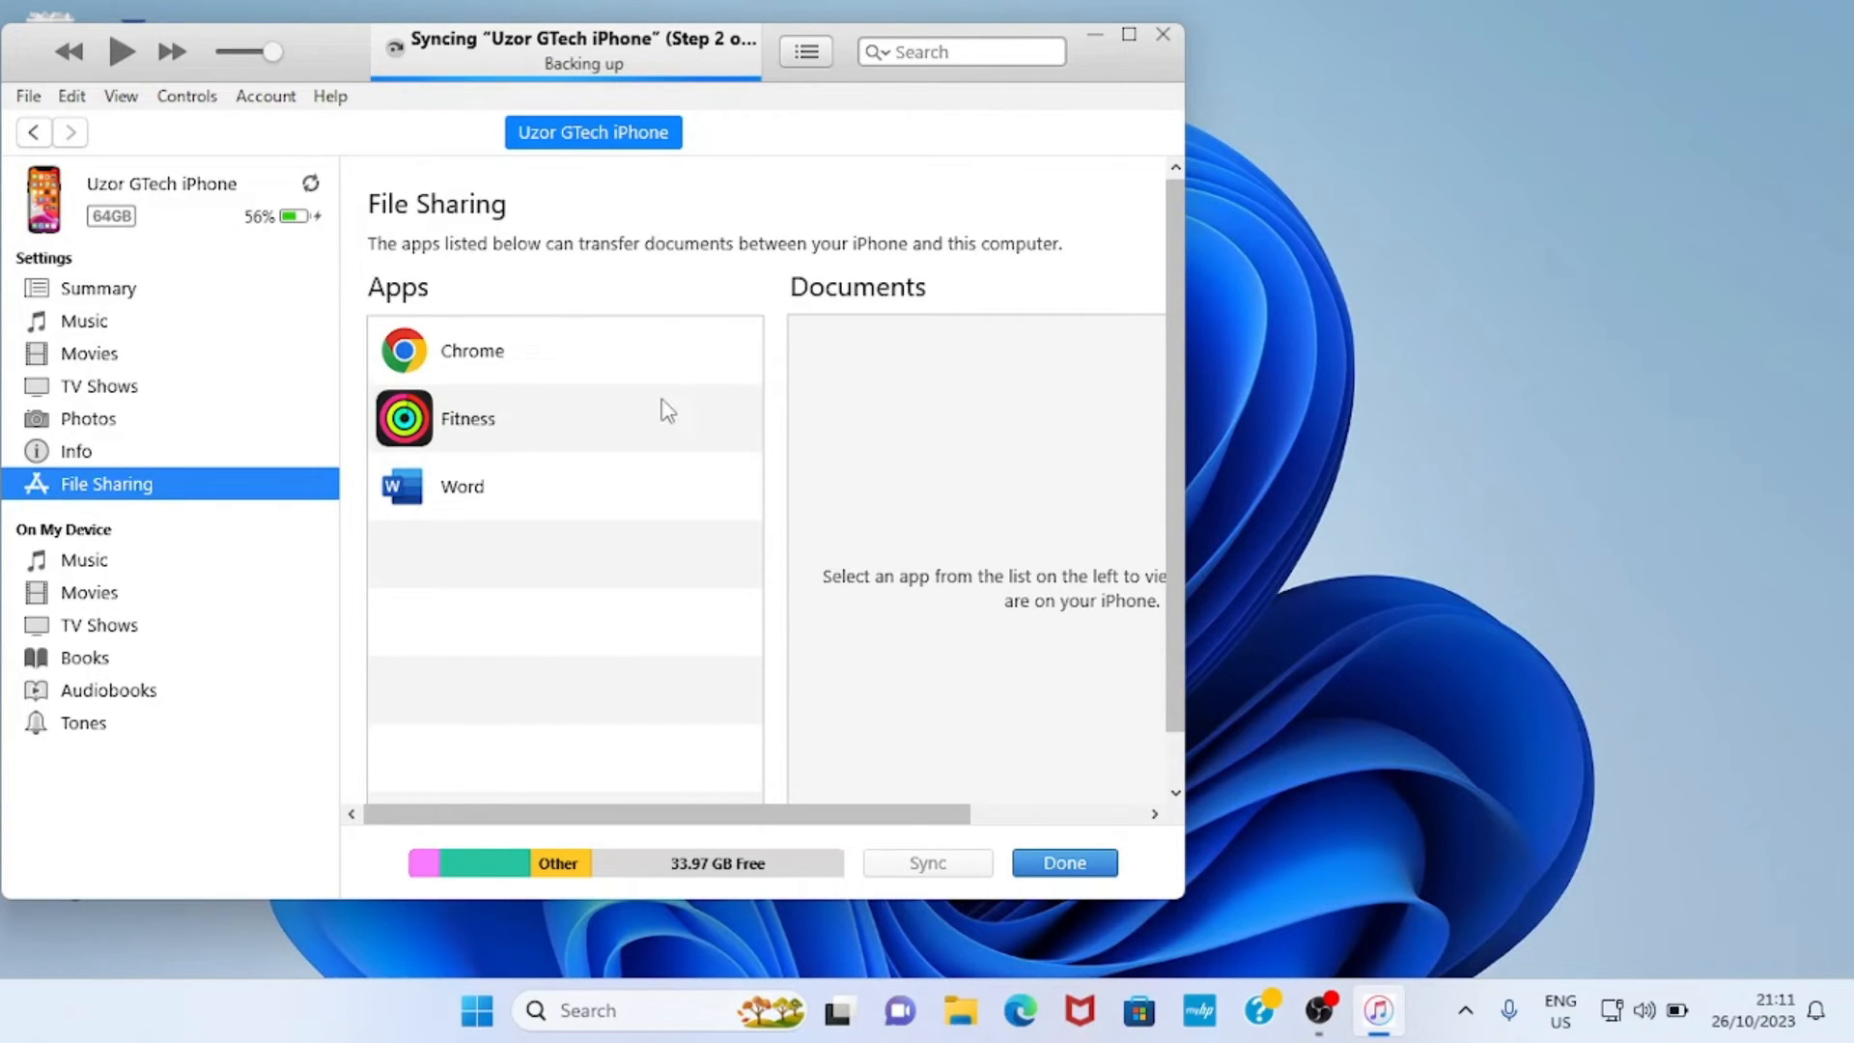
pyautogui.moveTo(454, 502)
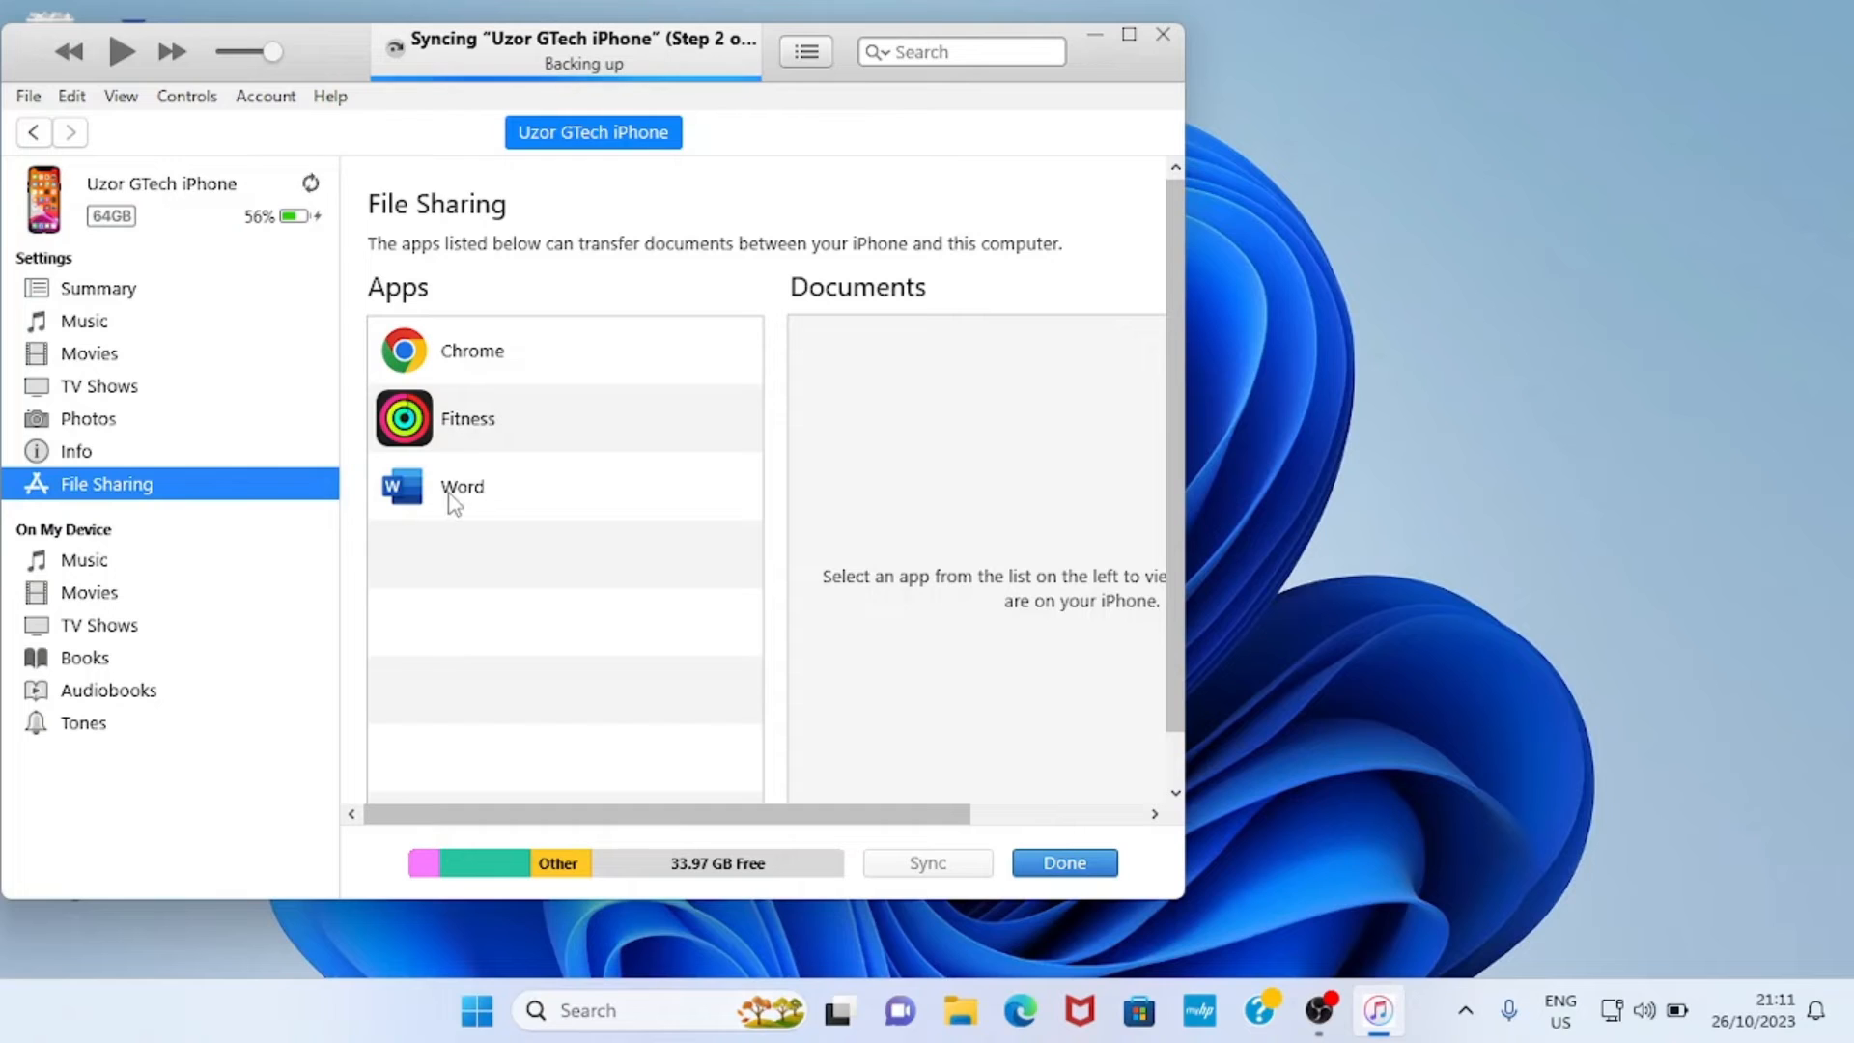
pyautogui.moveTo(479, 501)
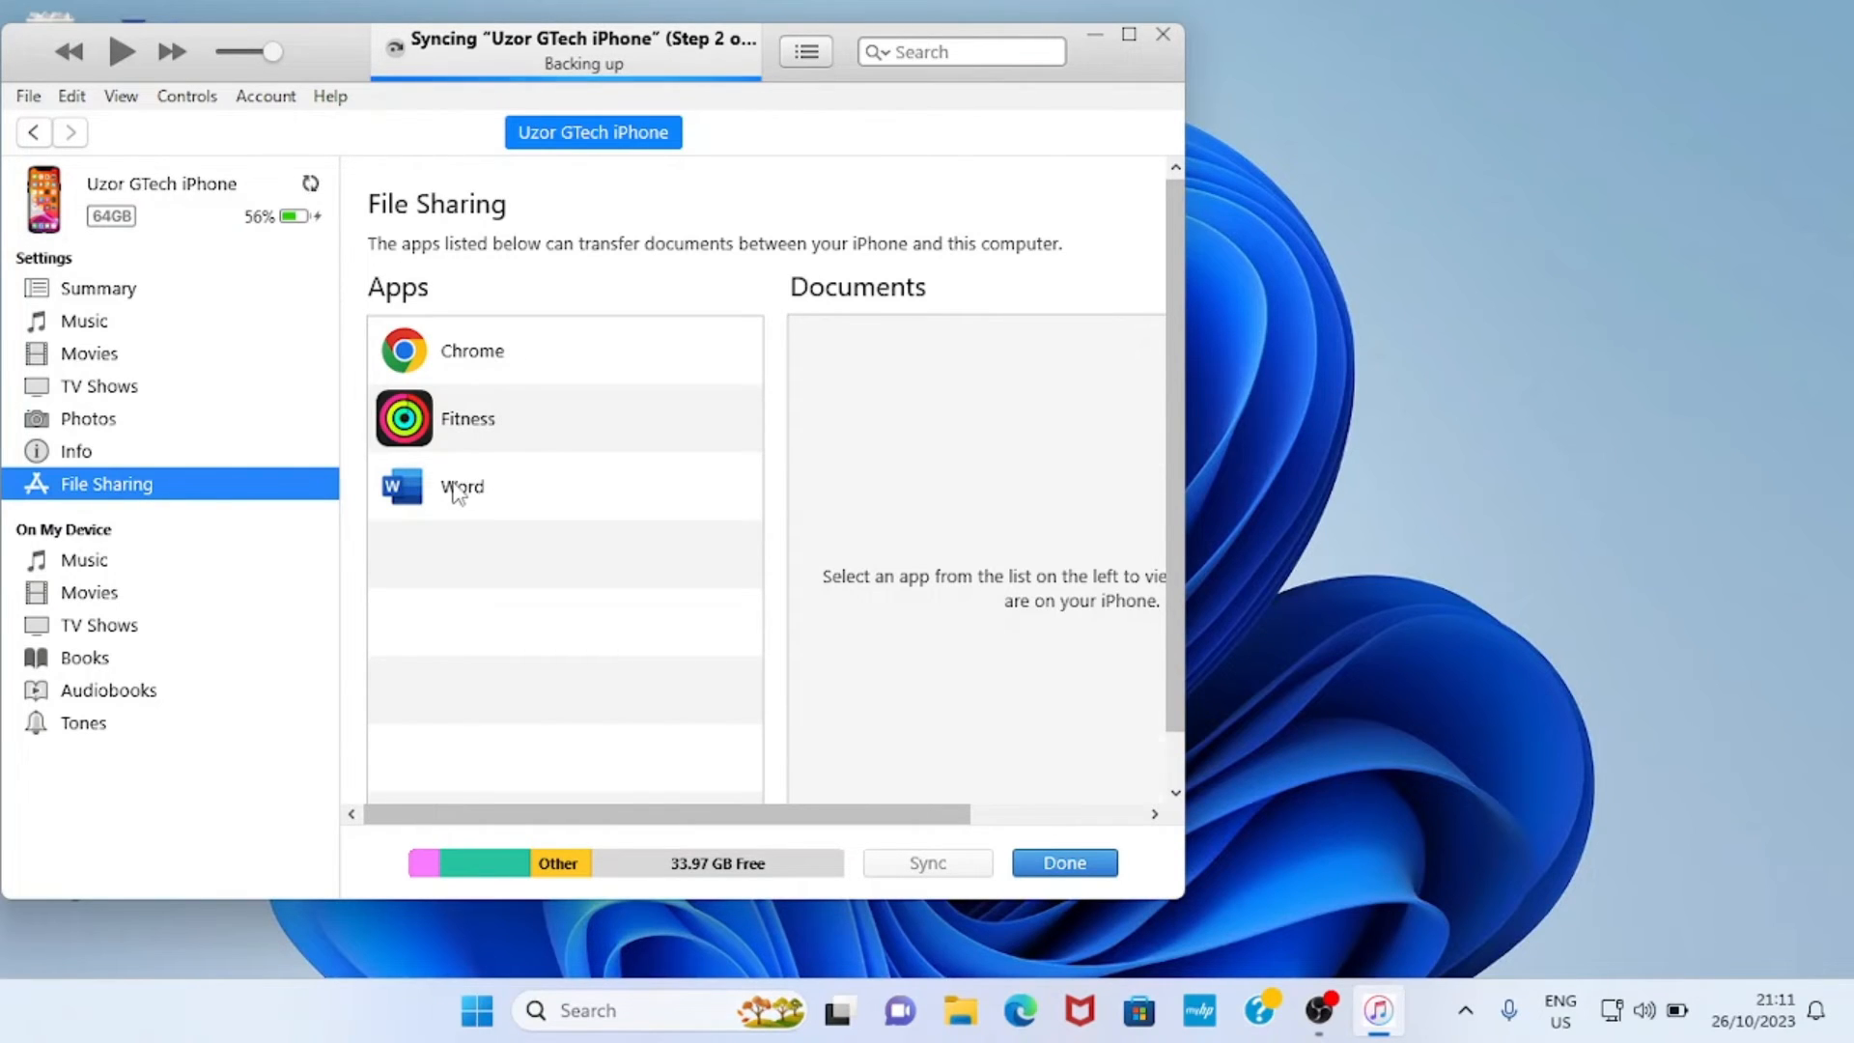
pyautogui.click(462, 485)
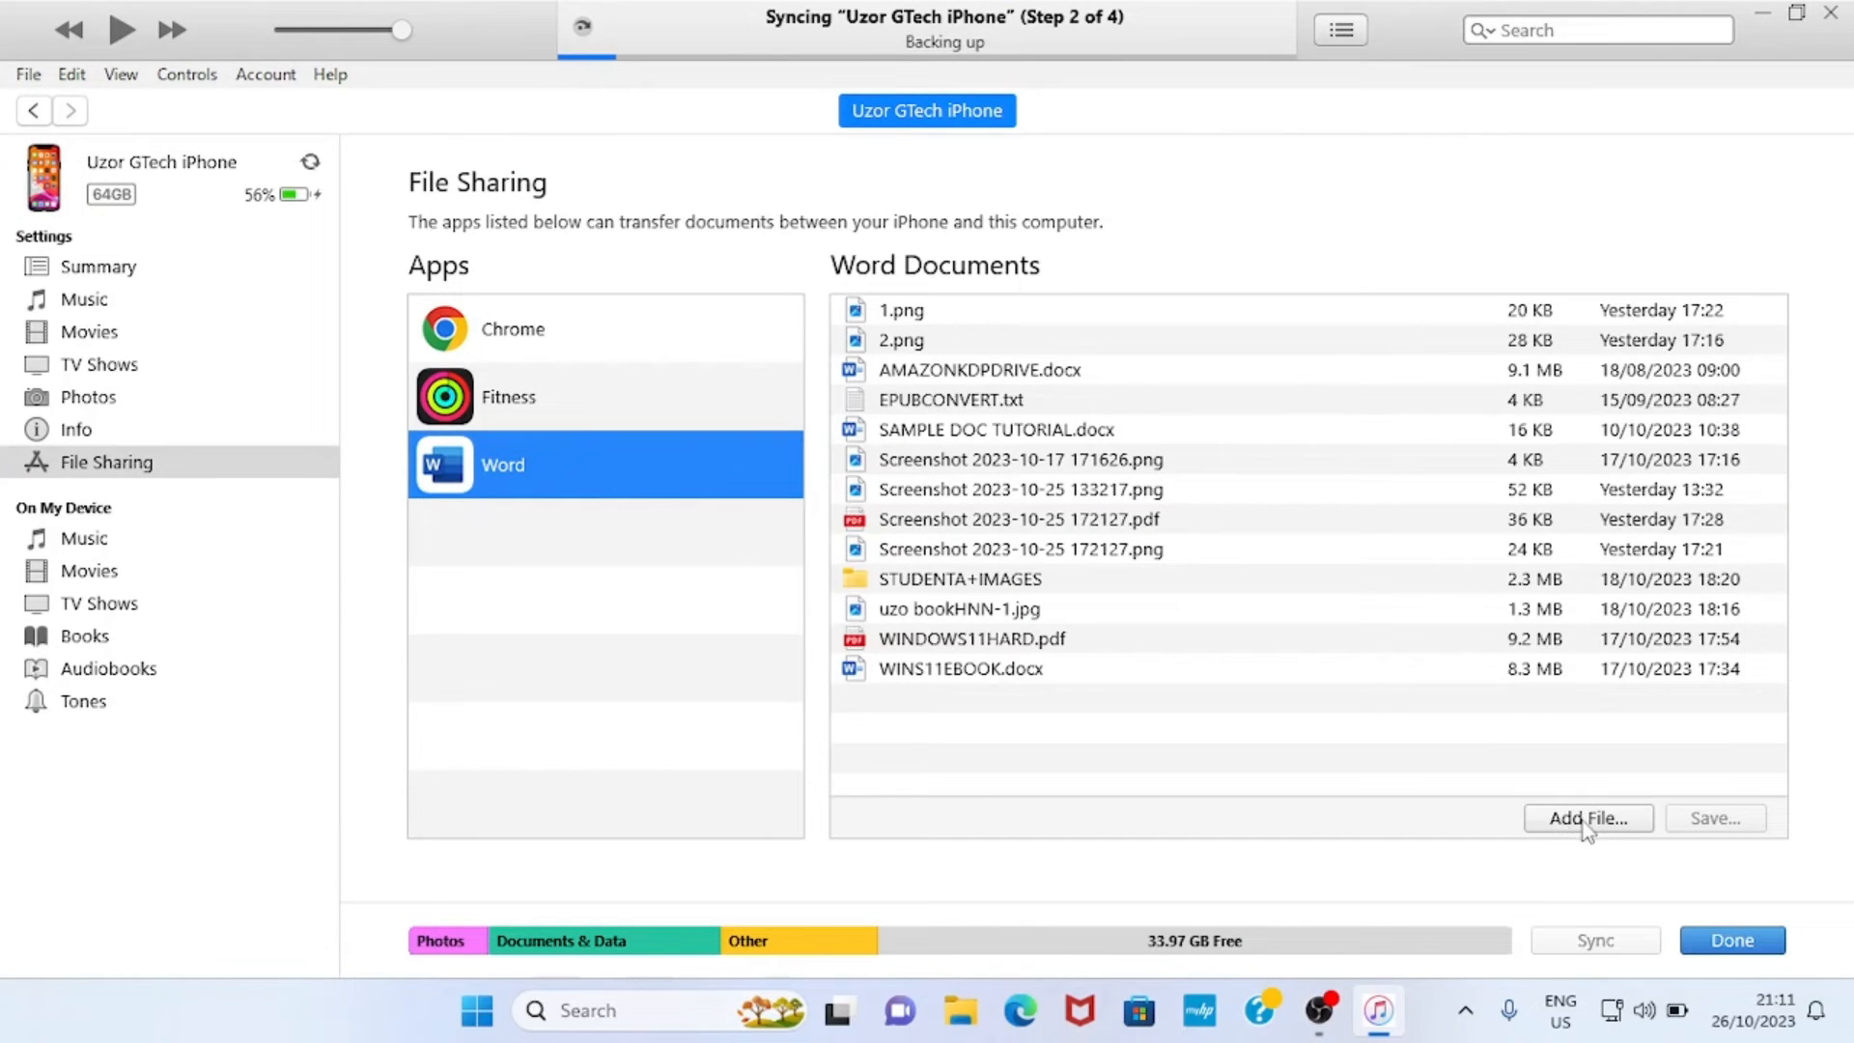
# Add WORDSHORTCUT.docx from the Documents folder to Word's shared documents
pyautogui.click(1586, 817)
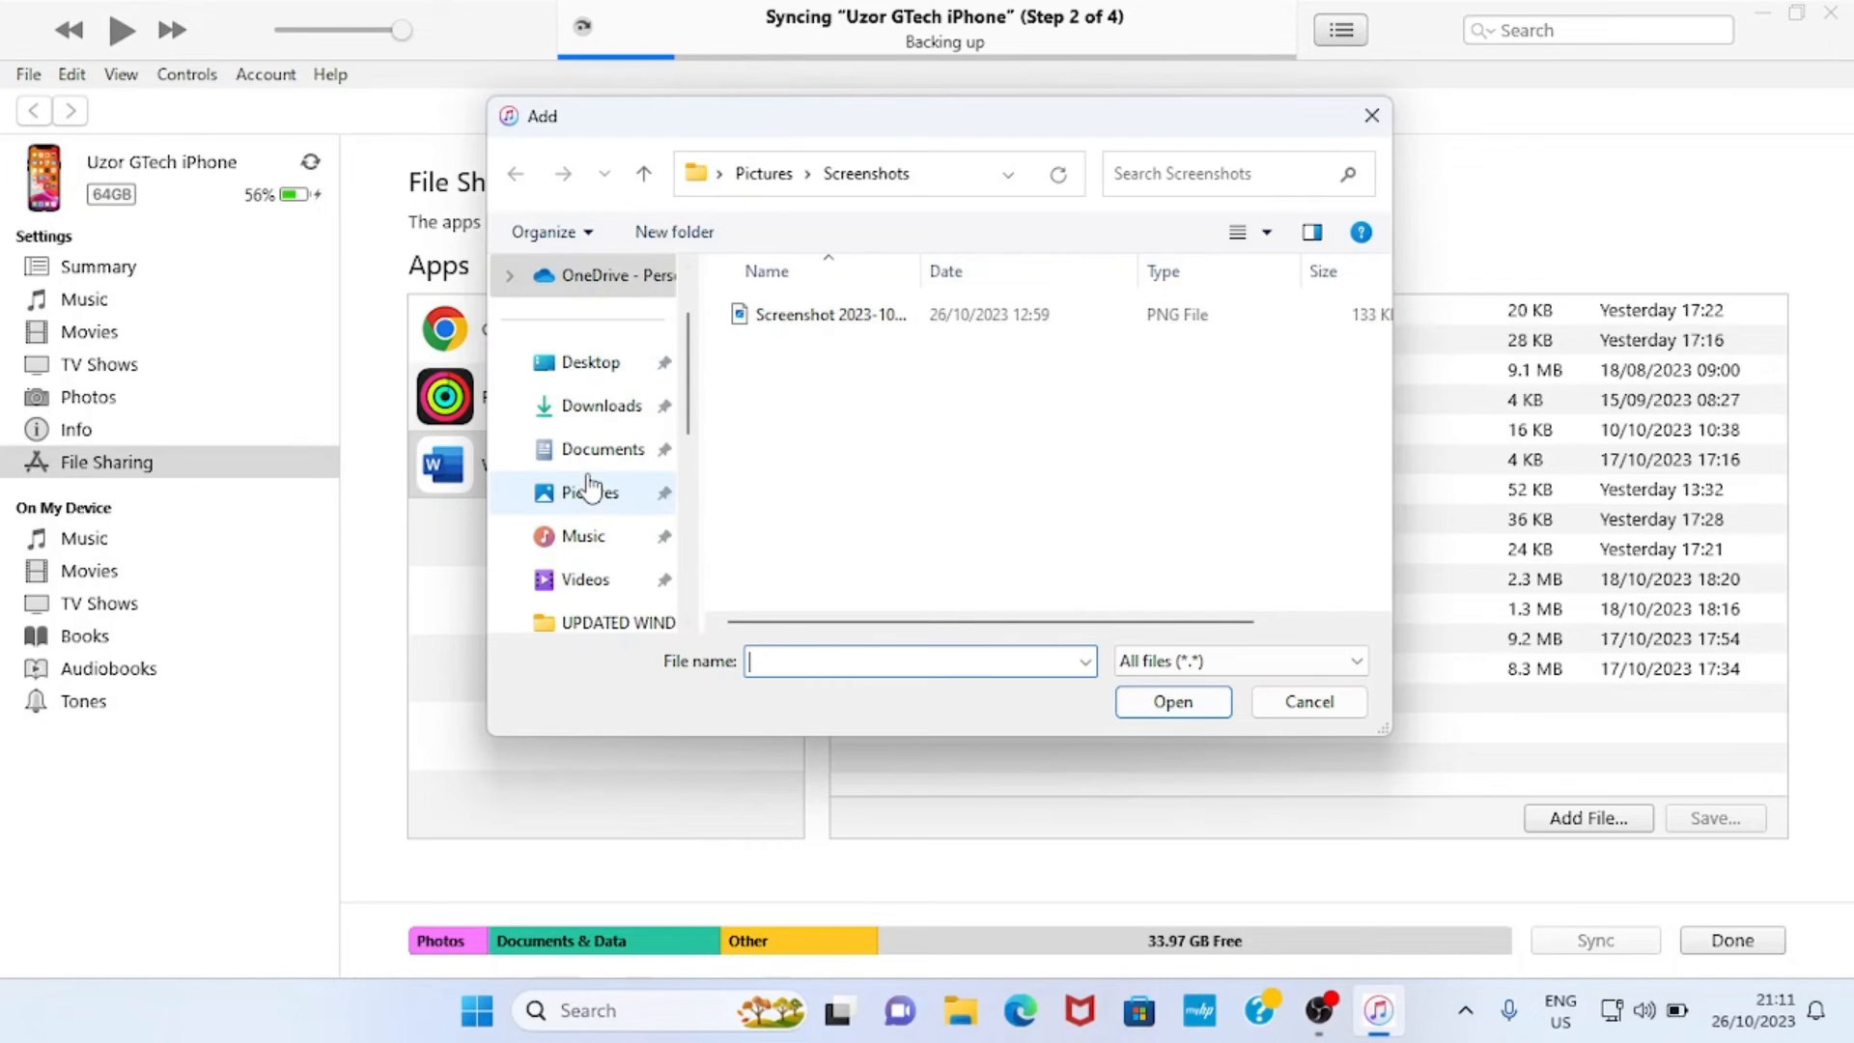
pyautogui.click(603, 448)
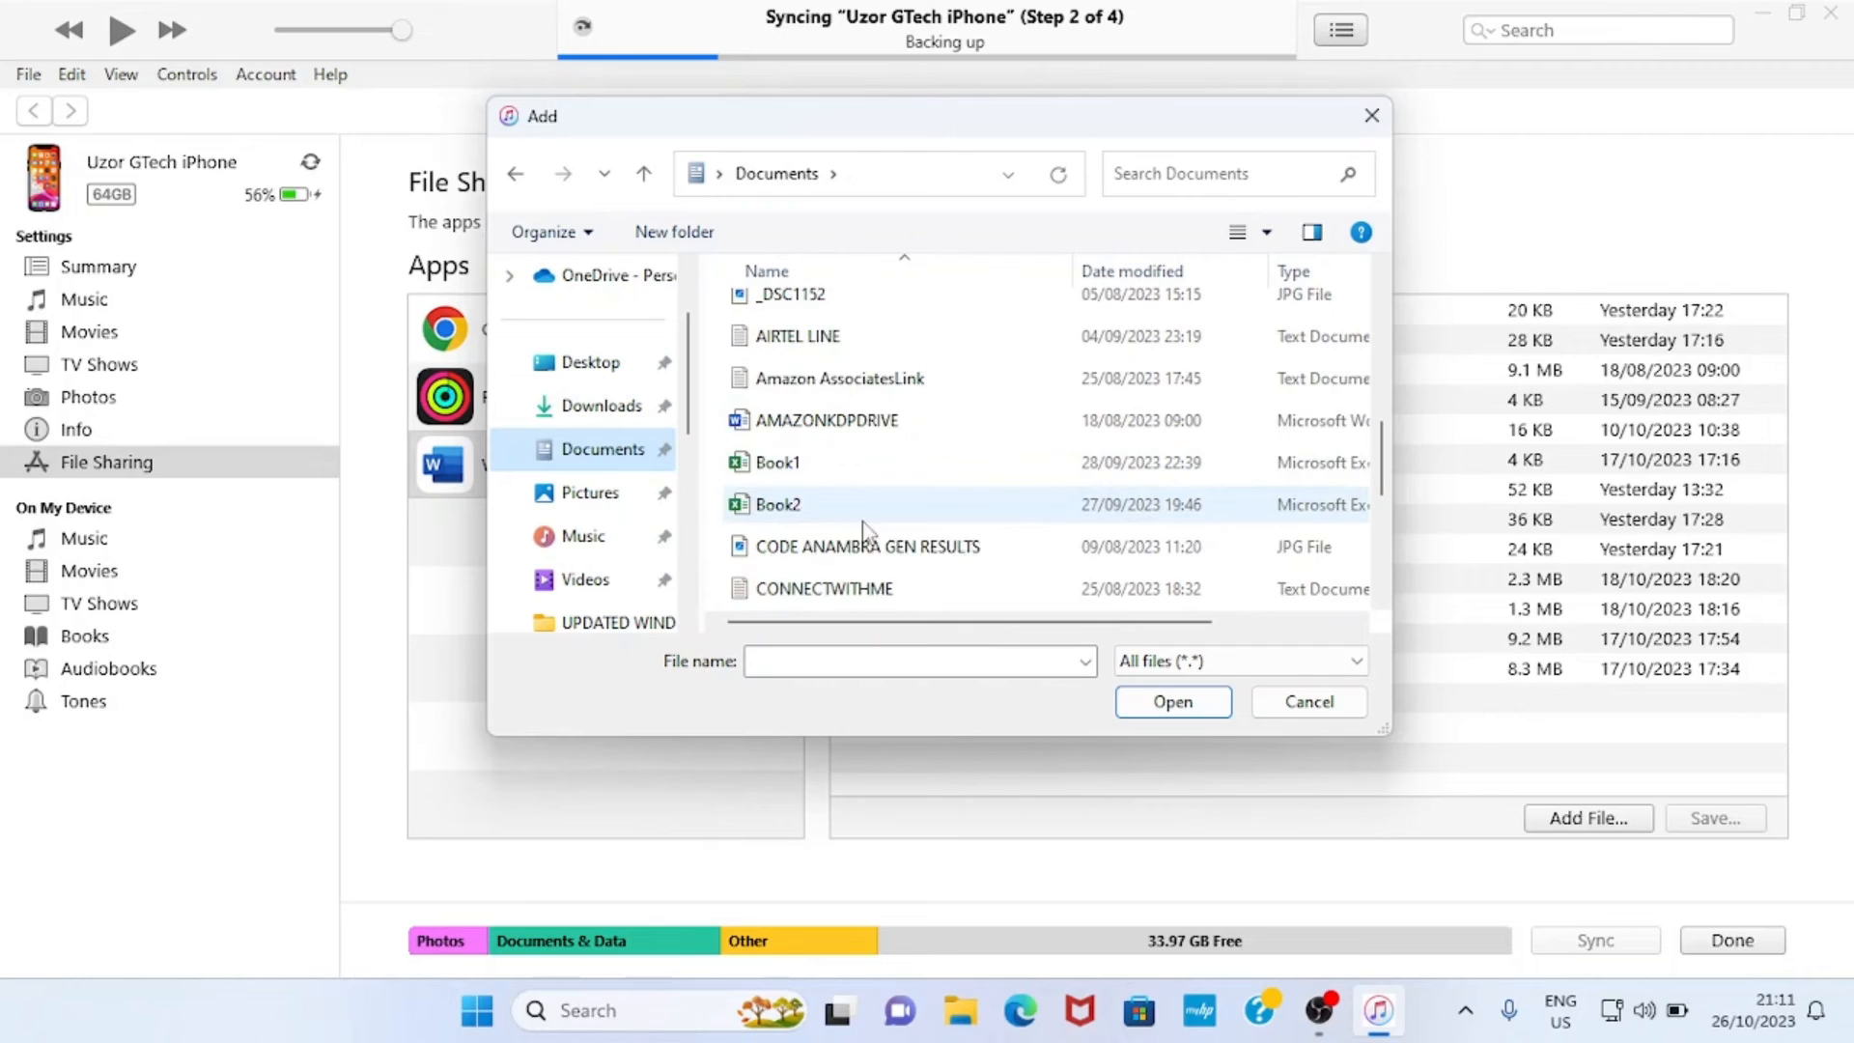
pyautogui.scroll(-3)
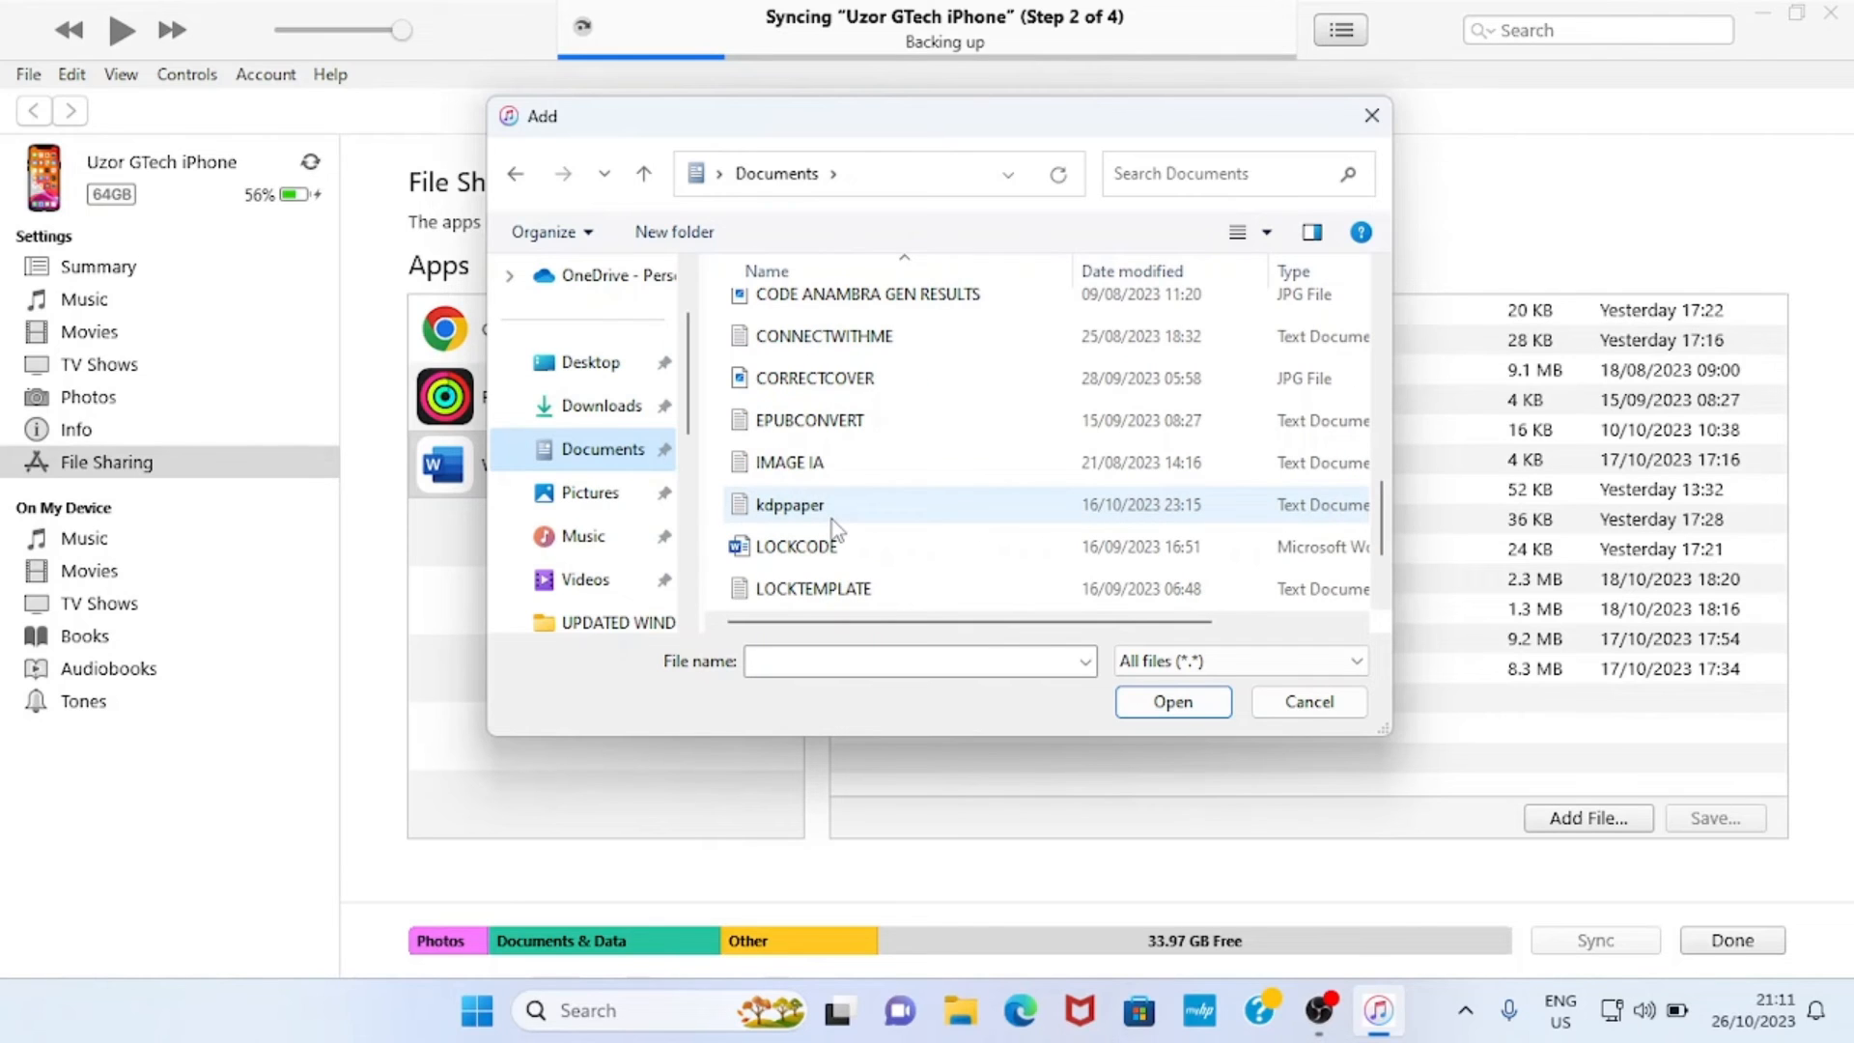
pyautogui.scroll(-3)
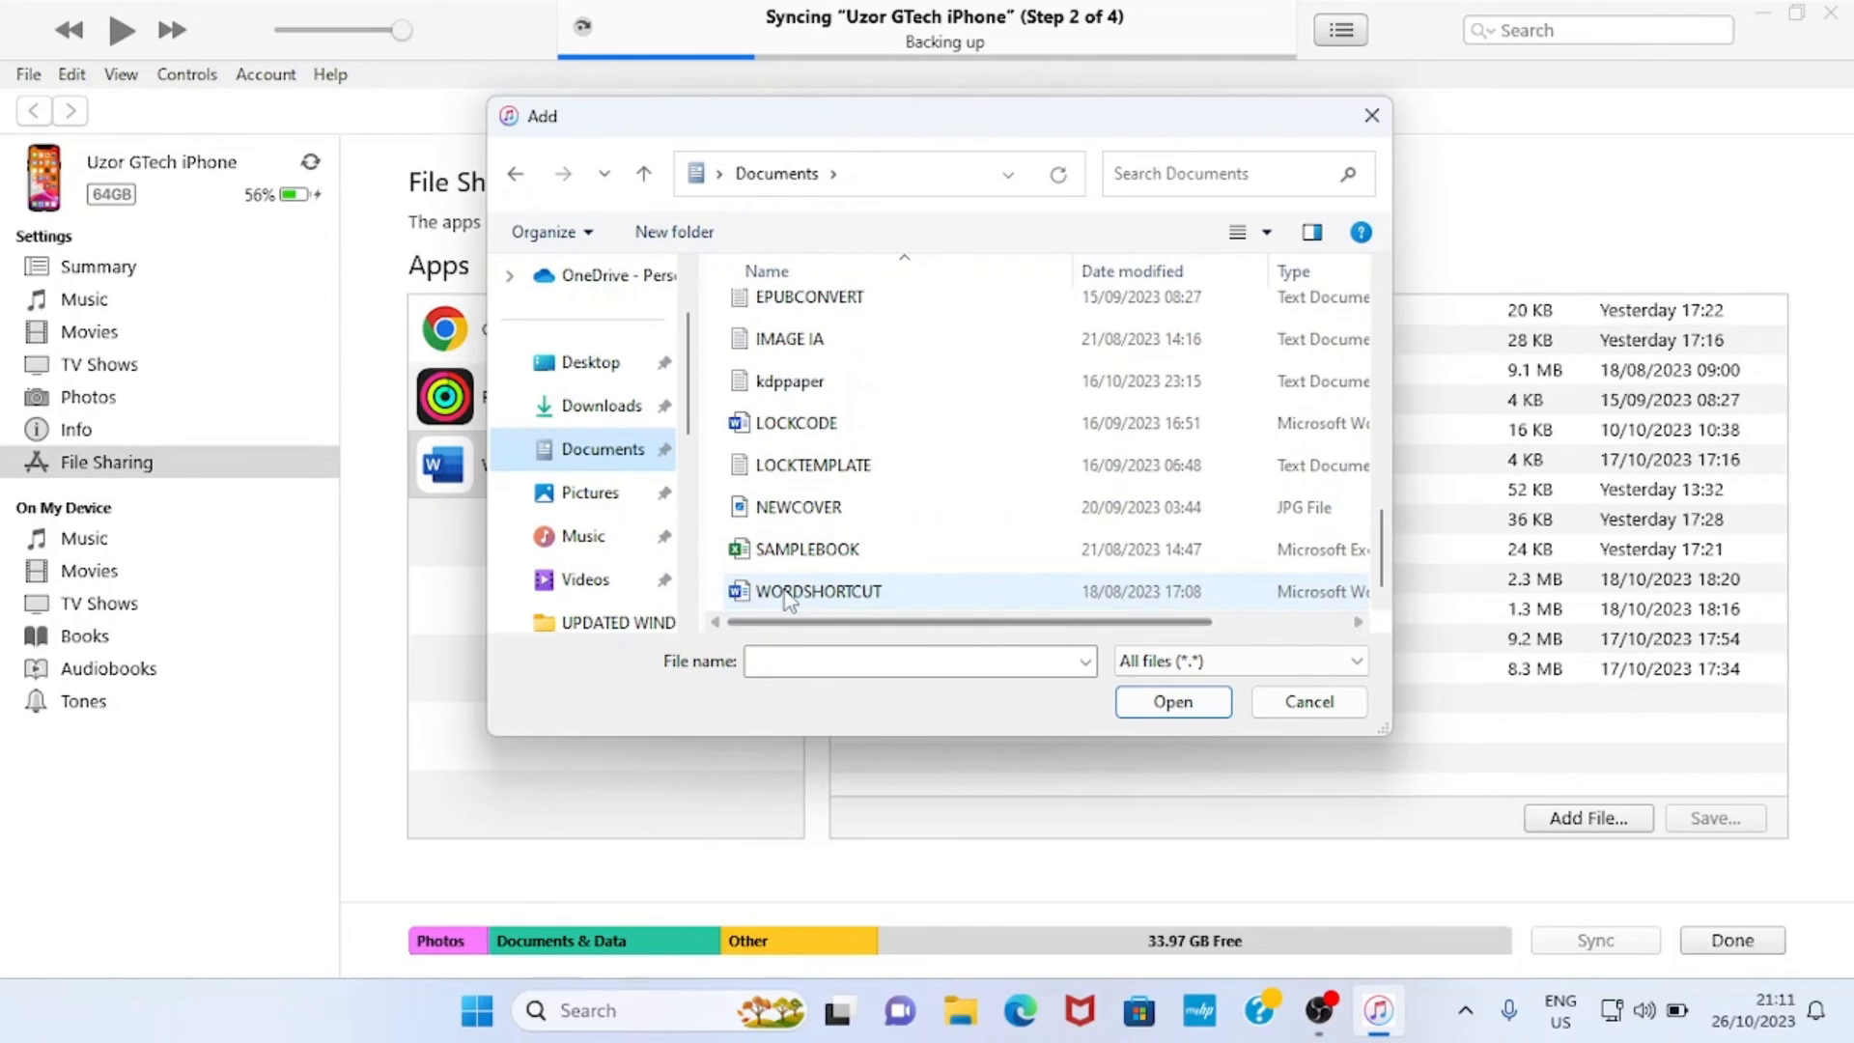
pyautogui.moveTo(855, 601)
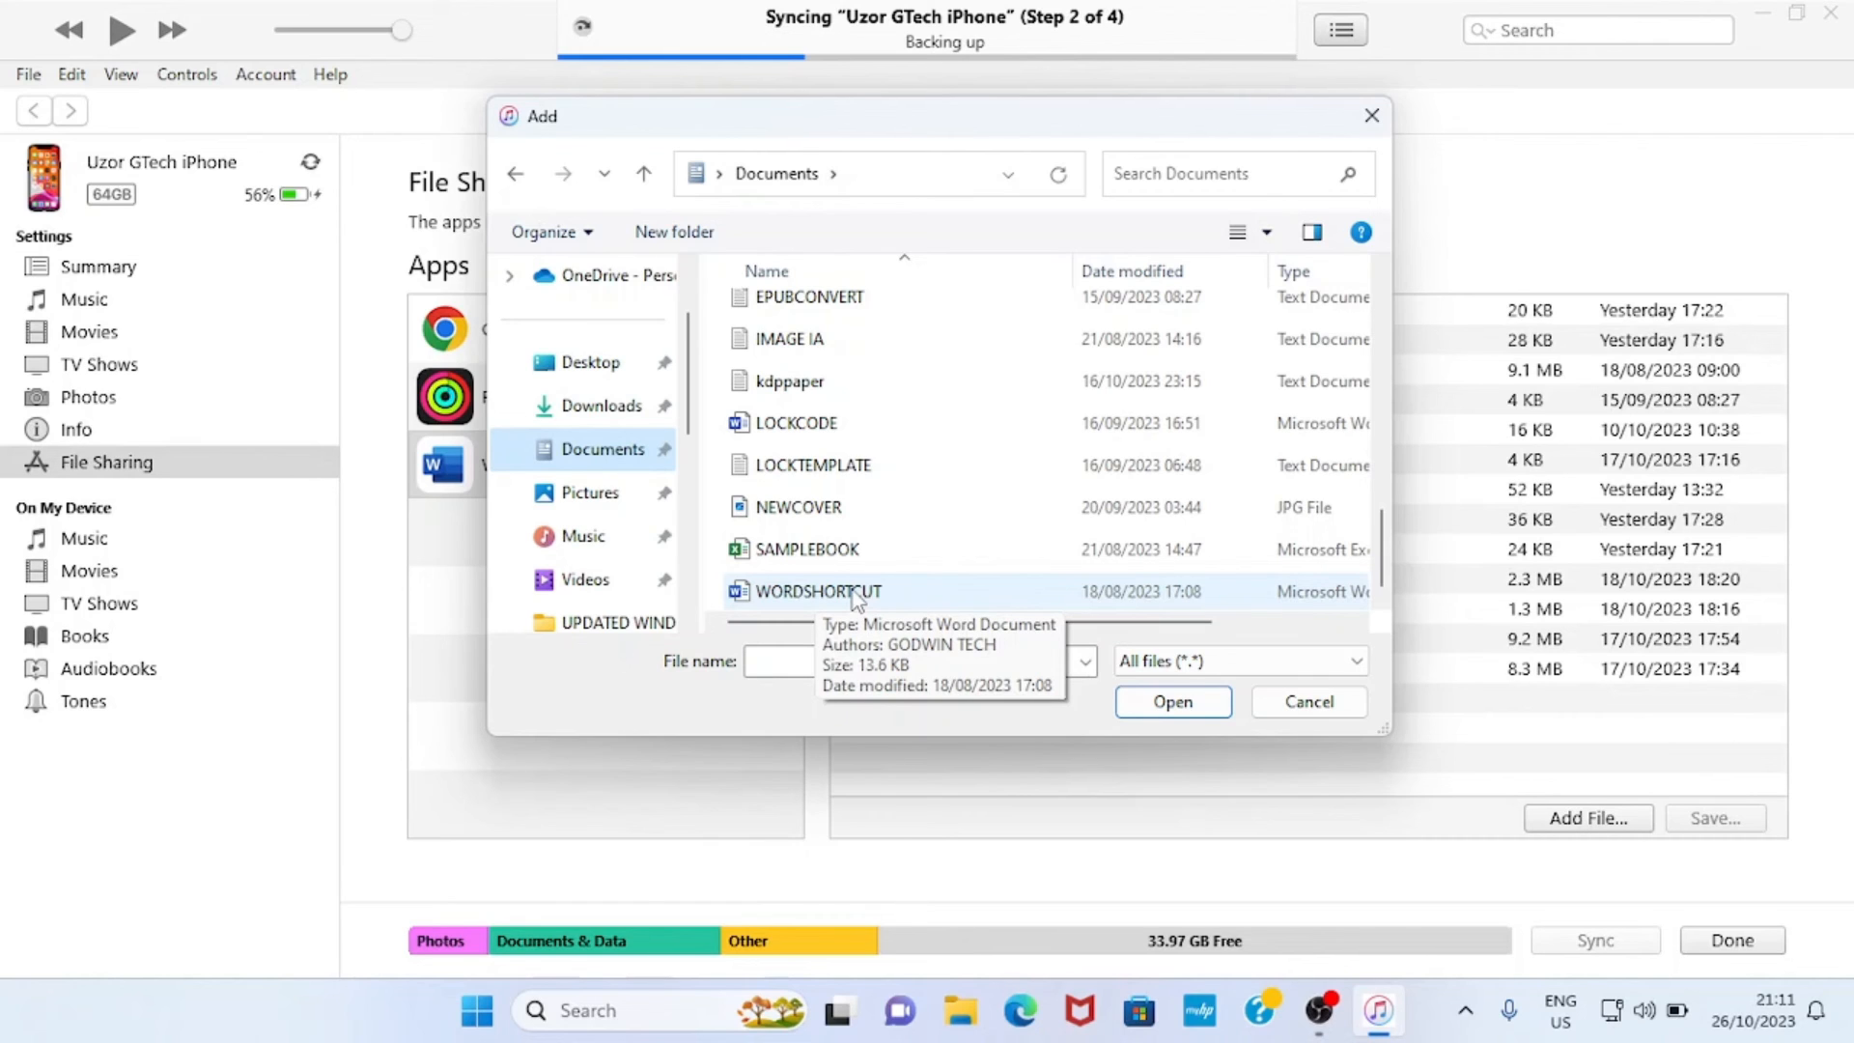
pyautogui.click(1172, 701)
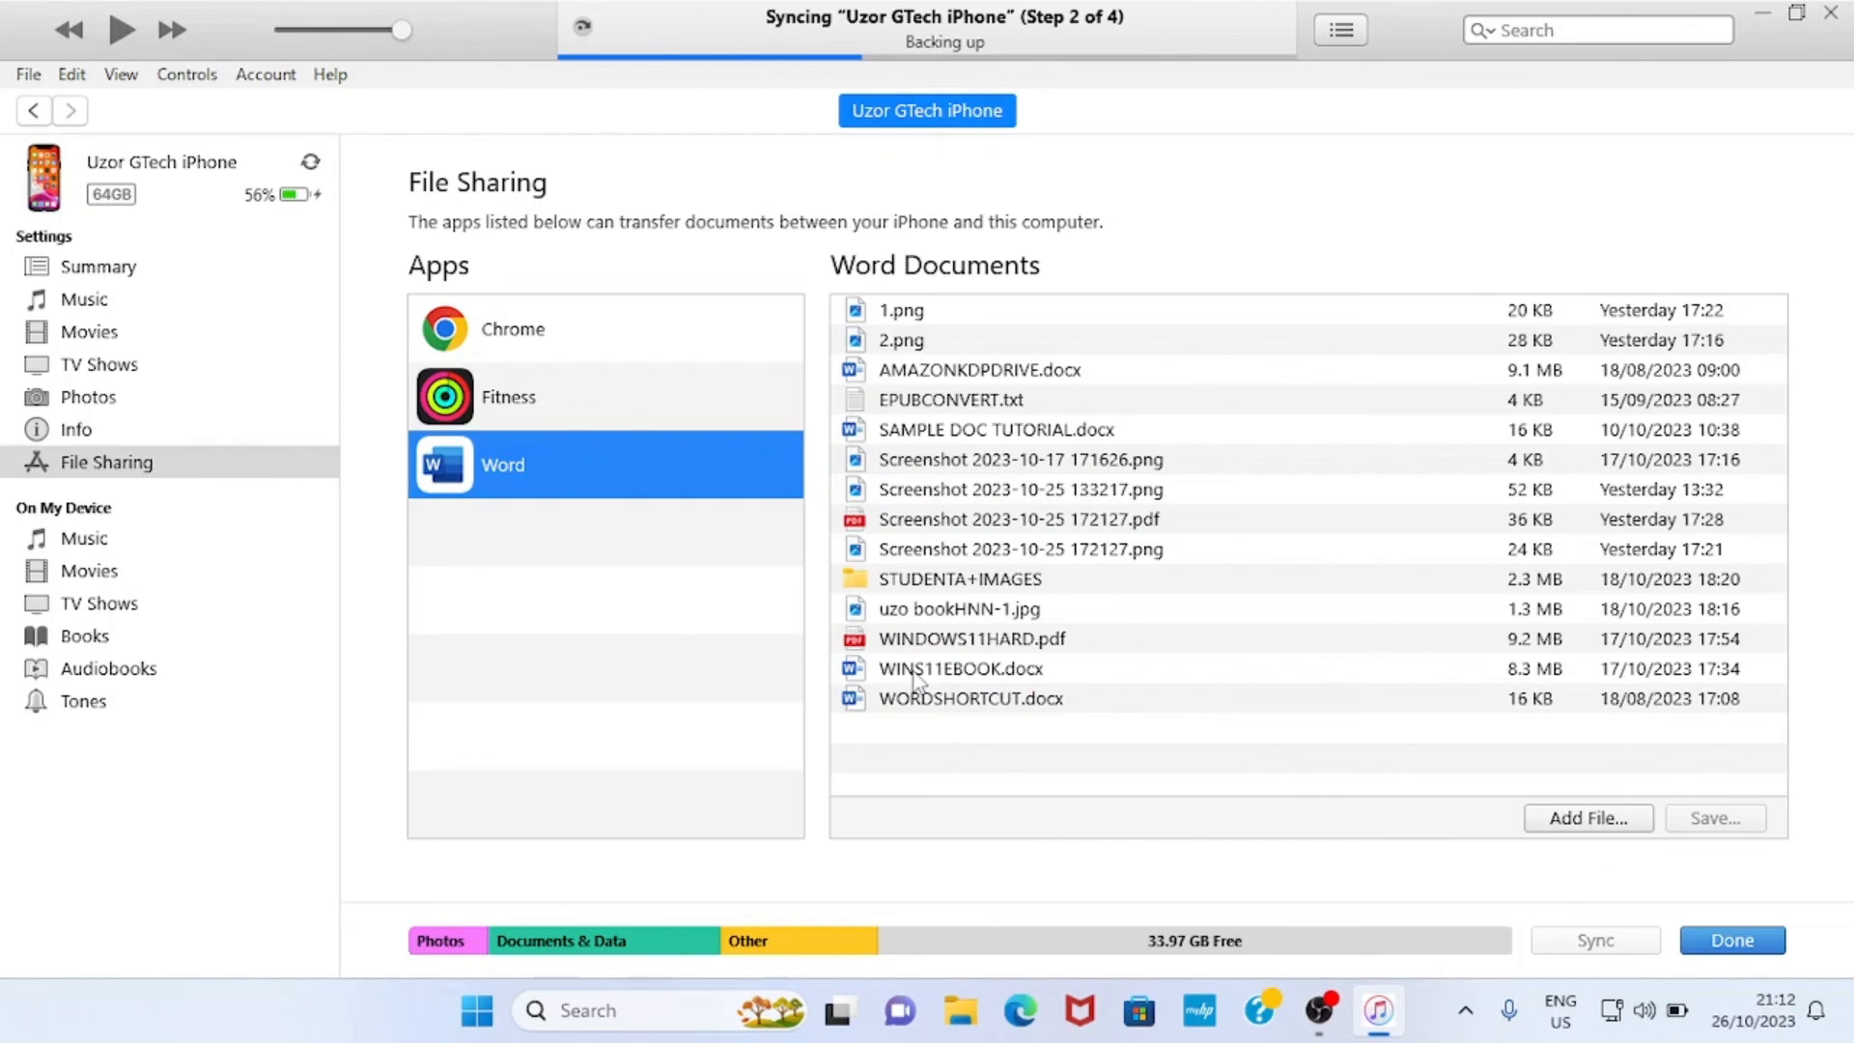
pyautogui.moveTo(950, 699)
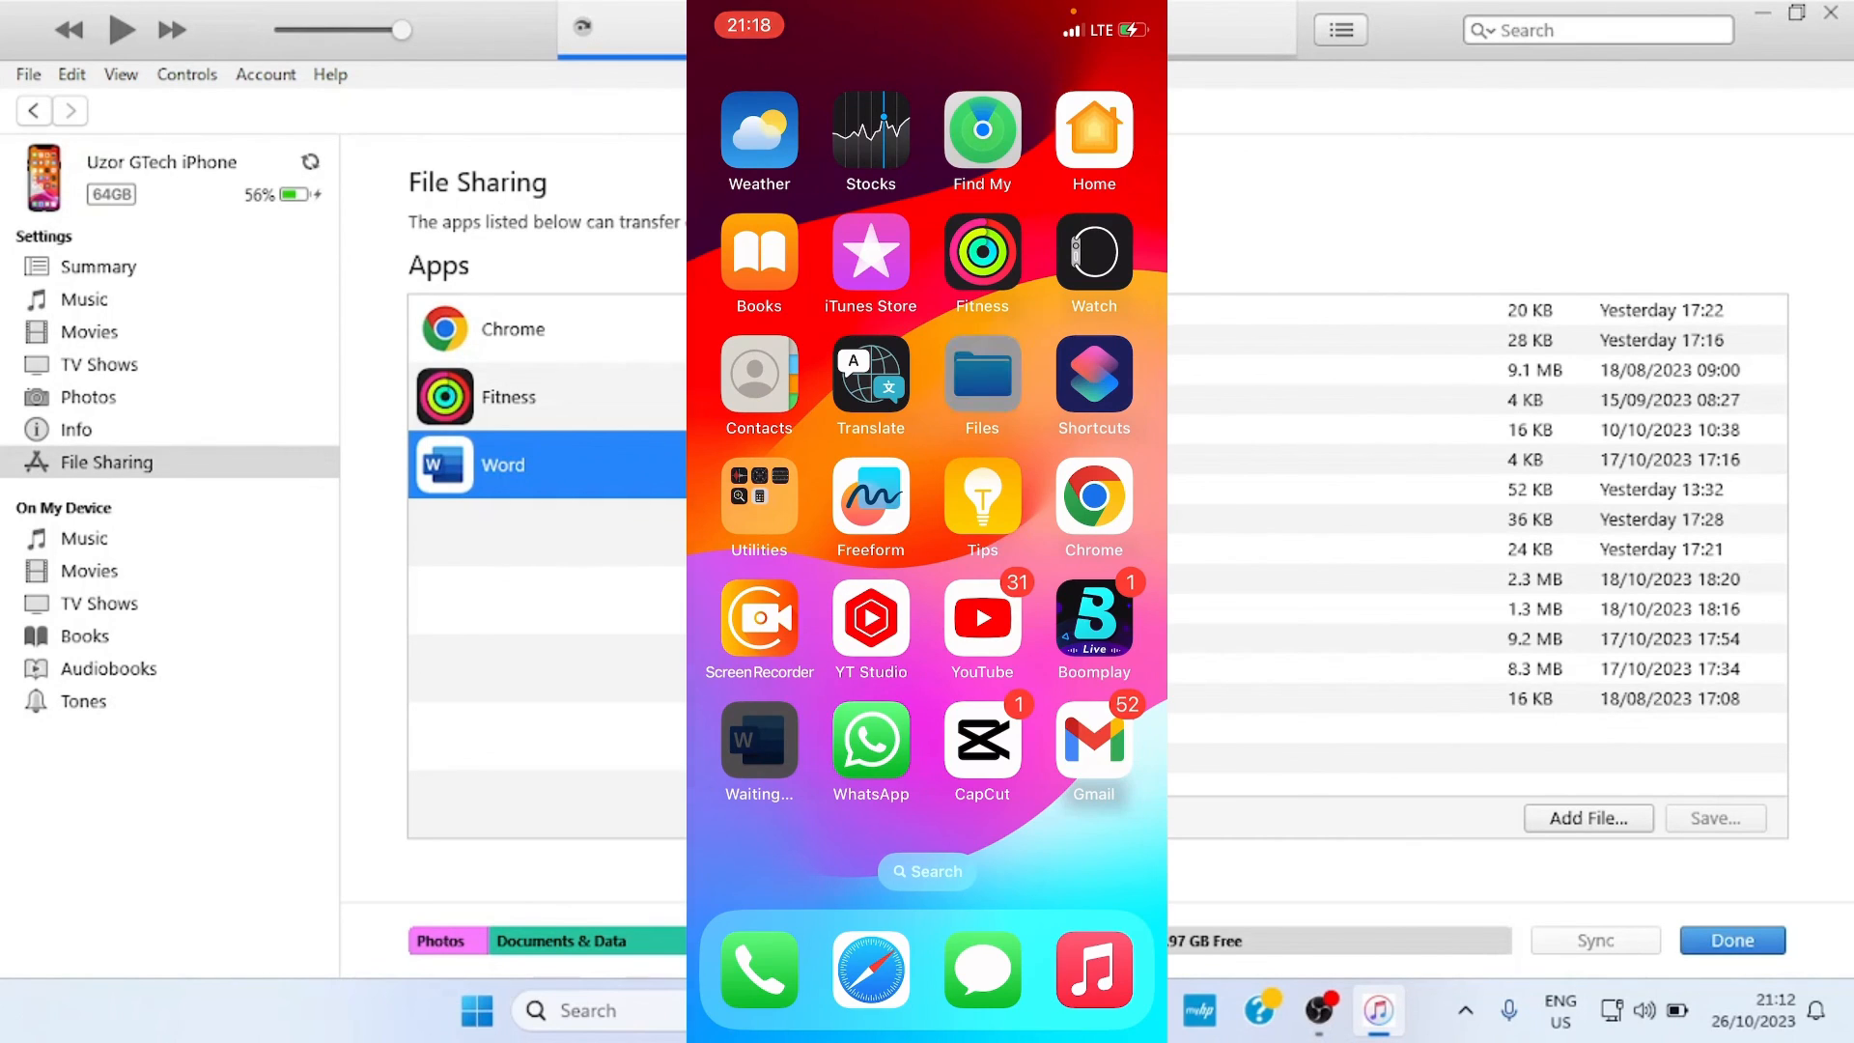
# Open On My iPhone in the iPhone Files app, showing the 14-item Word folder
pyautogui.click(981, 373)
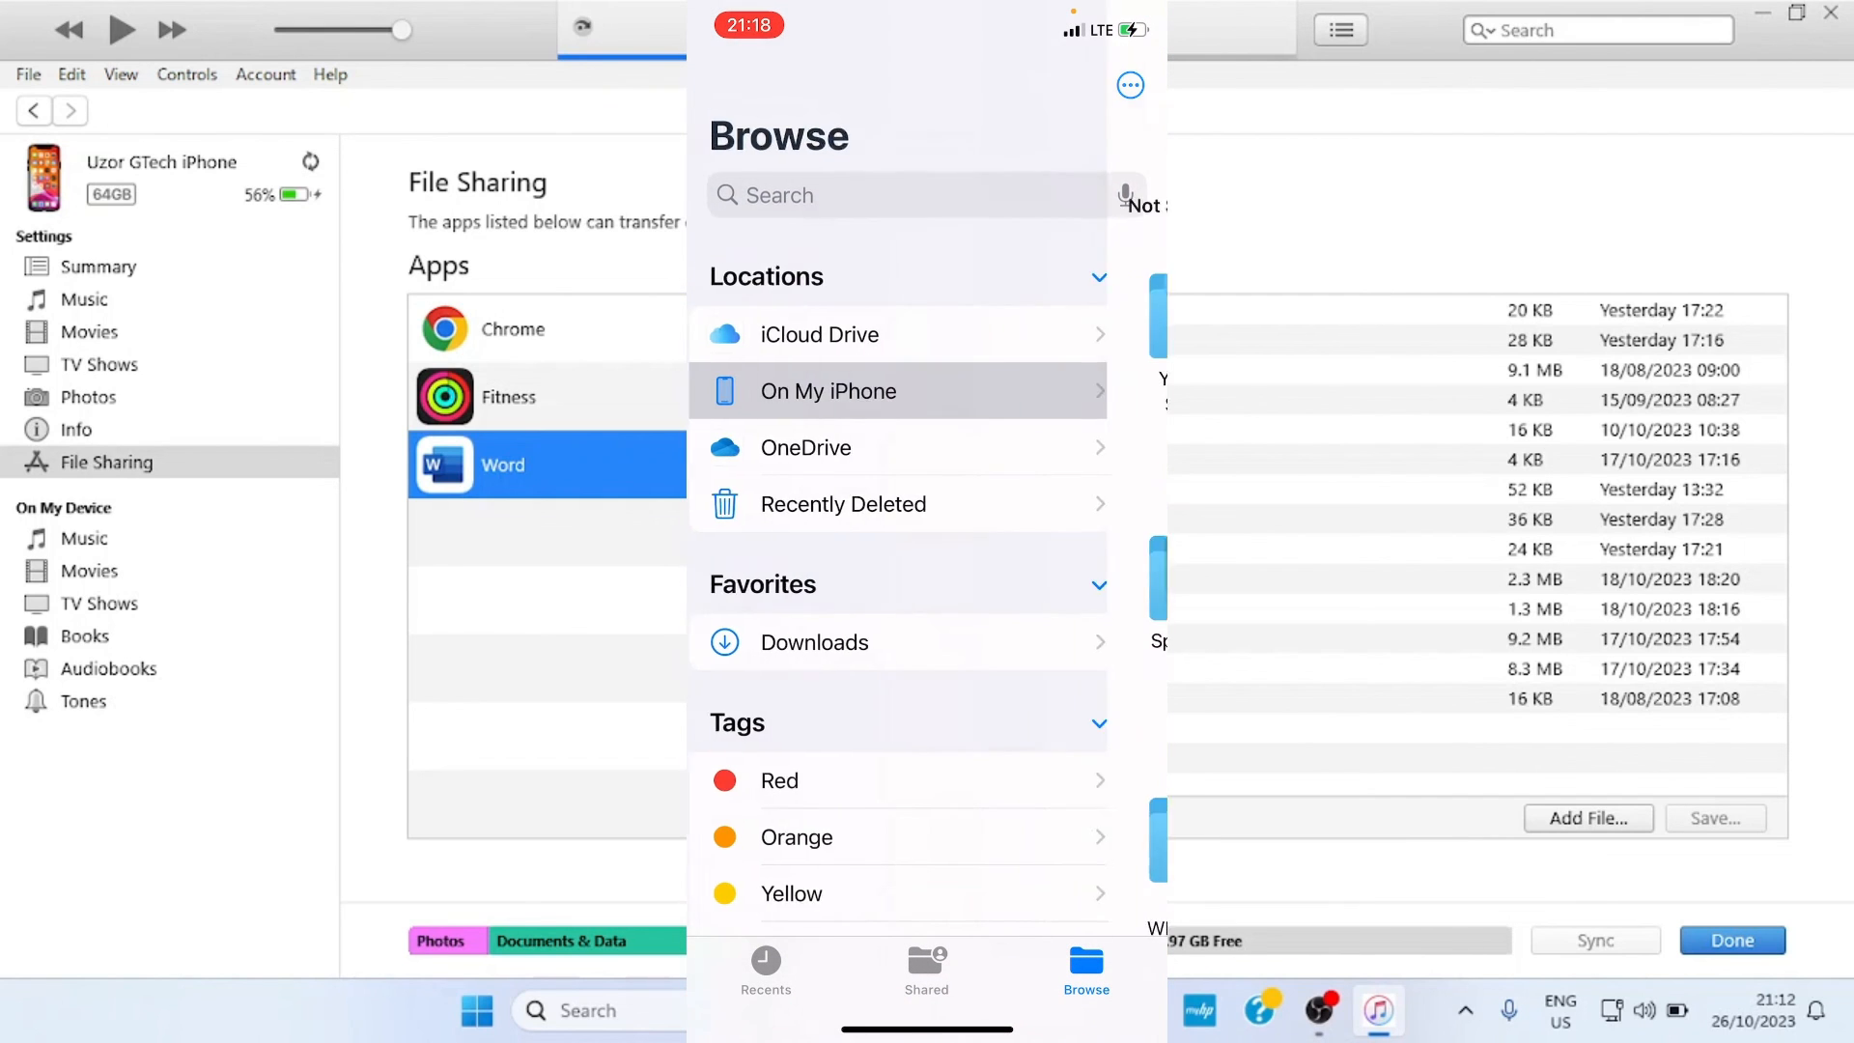
pyautogui.click(828, 391)
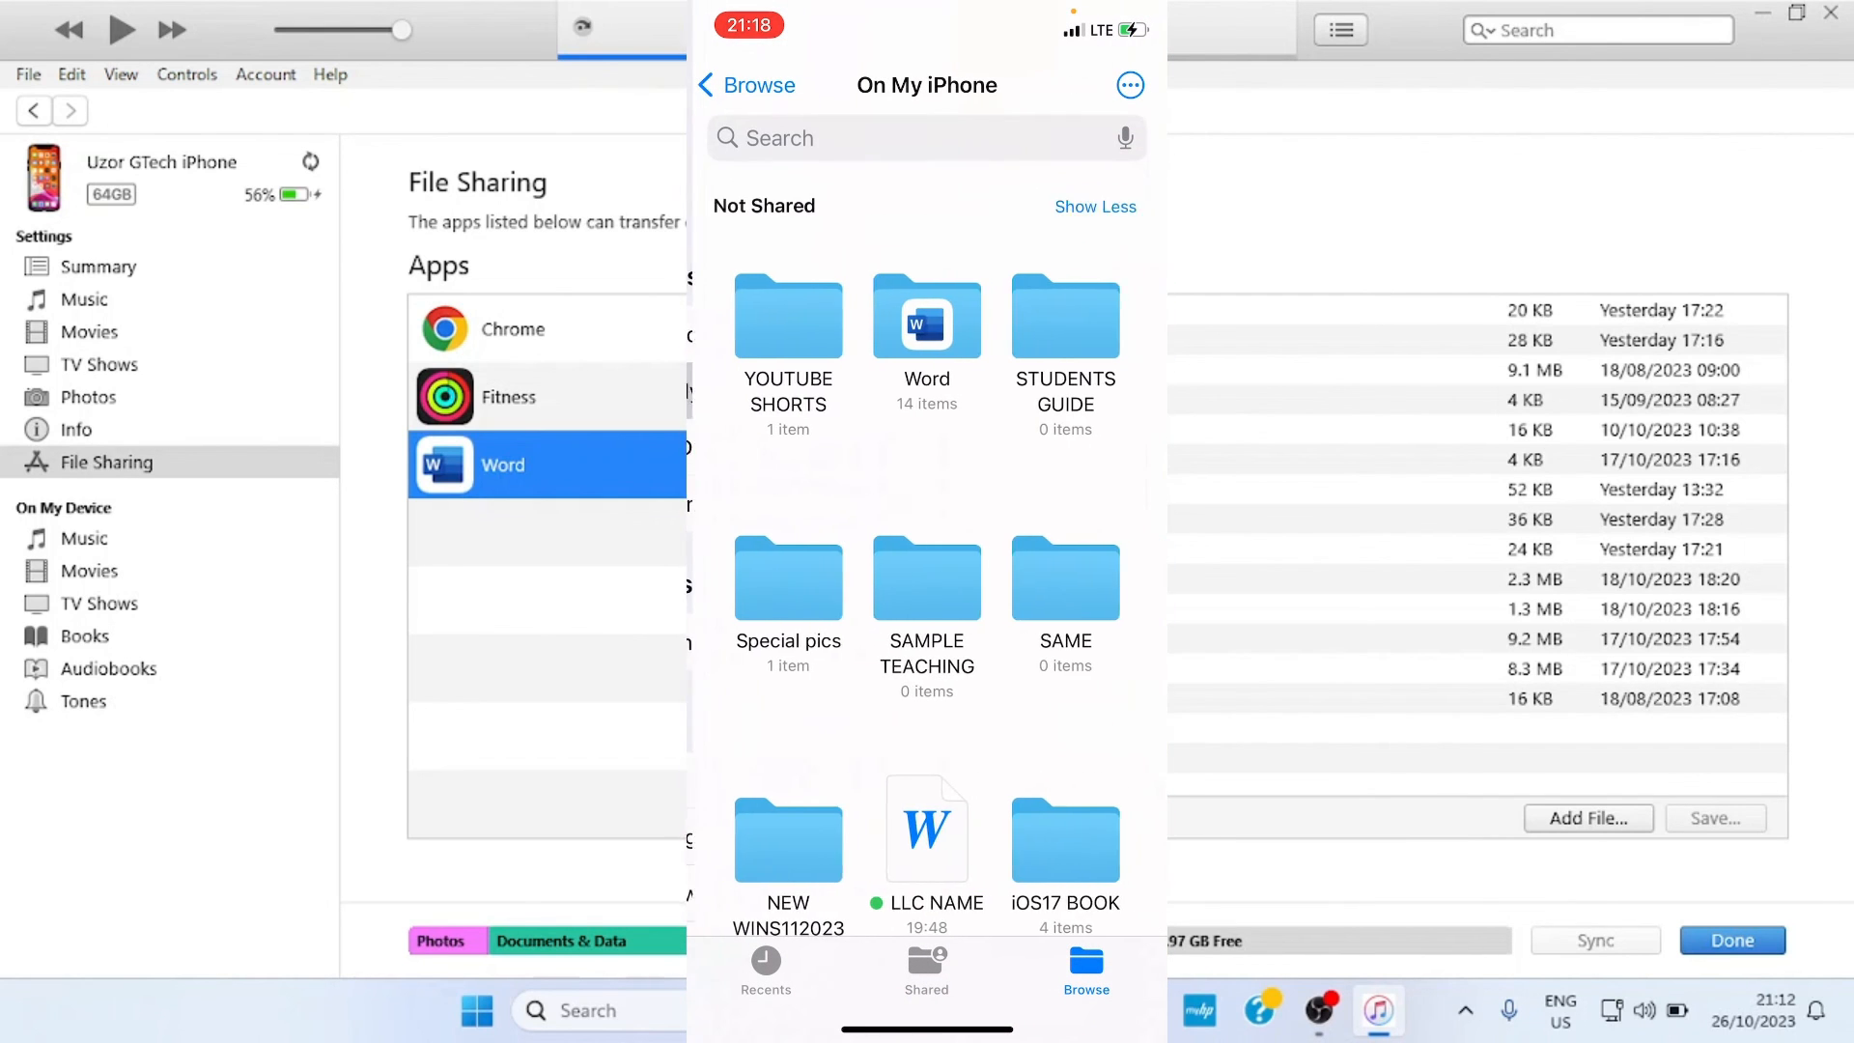